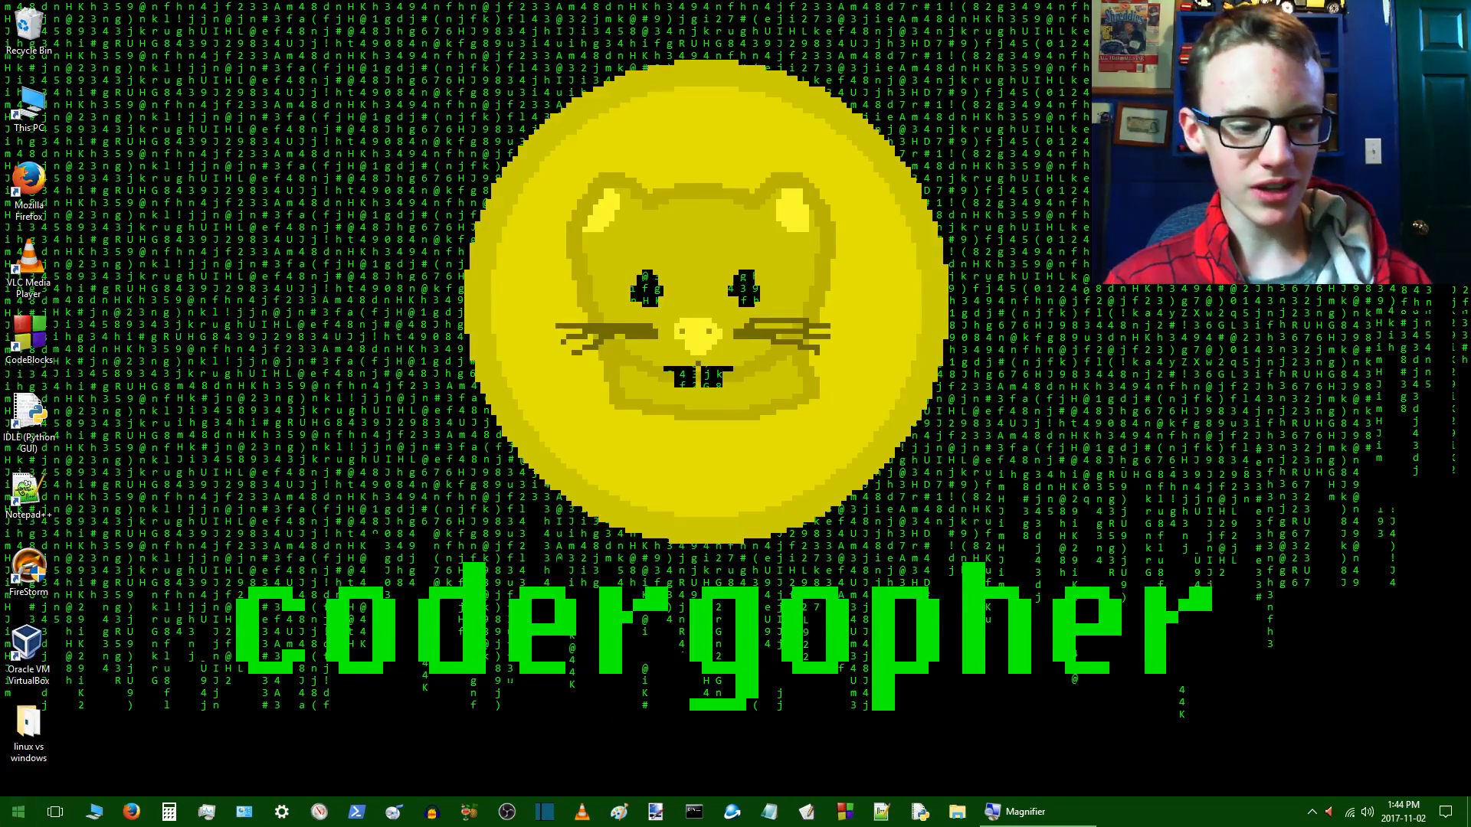
- Open the Start menu and scroll to the Windows System folder with Task Manager
{"action": "left_click", "coordinate": [15, 811]}
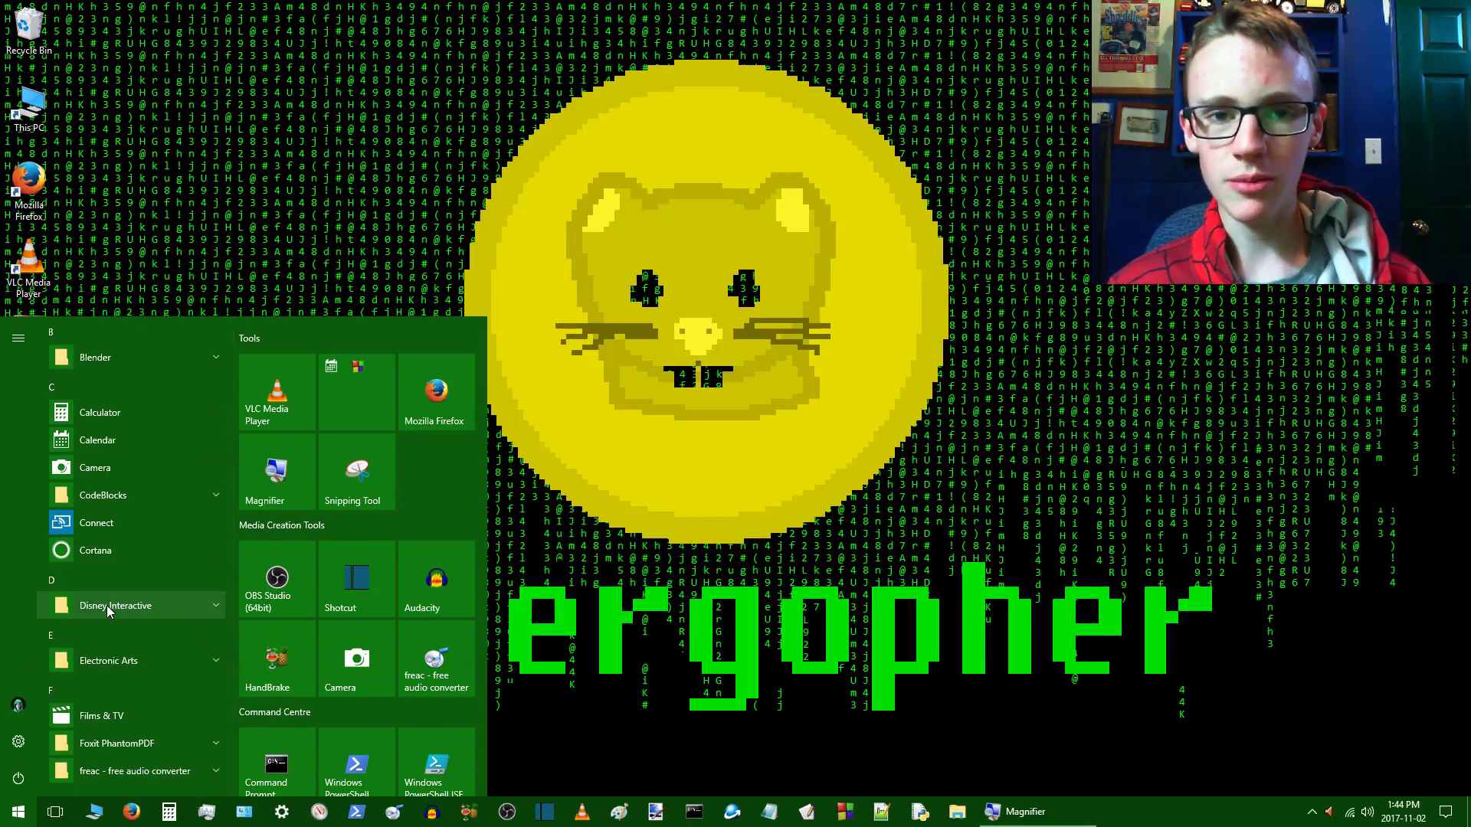
{"action": "mouse_move", "coordinate": [96, 550]}
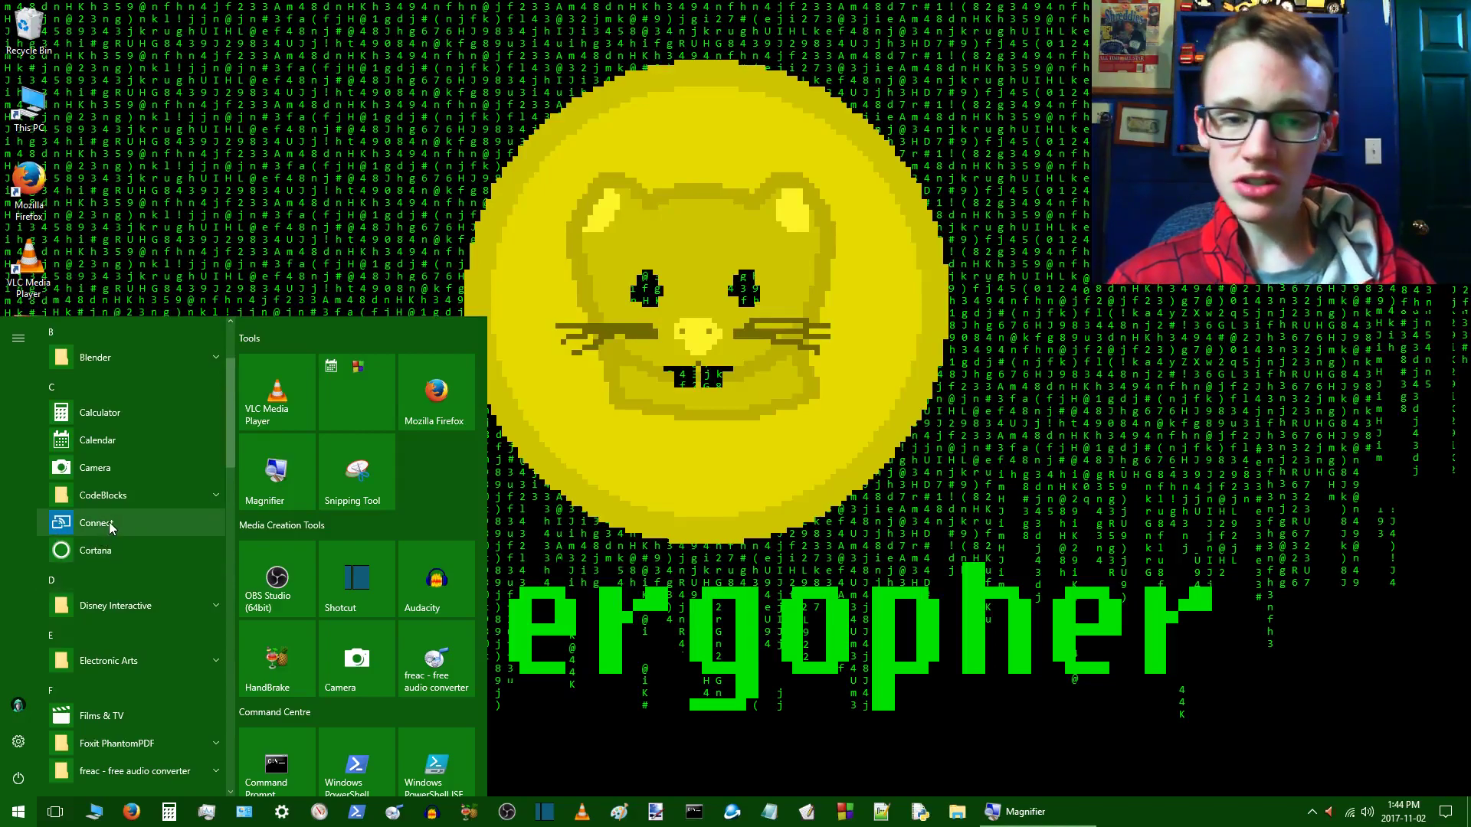
{"action": "scroll", "scroll_direction": "down", "scroll_amount": 3}
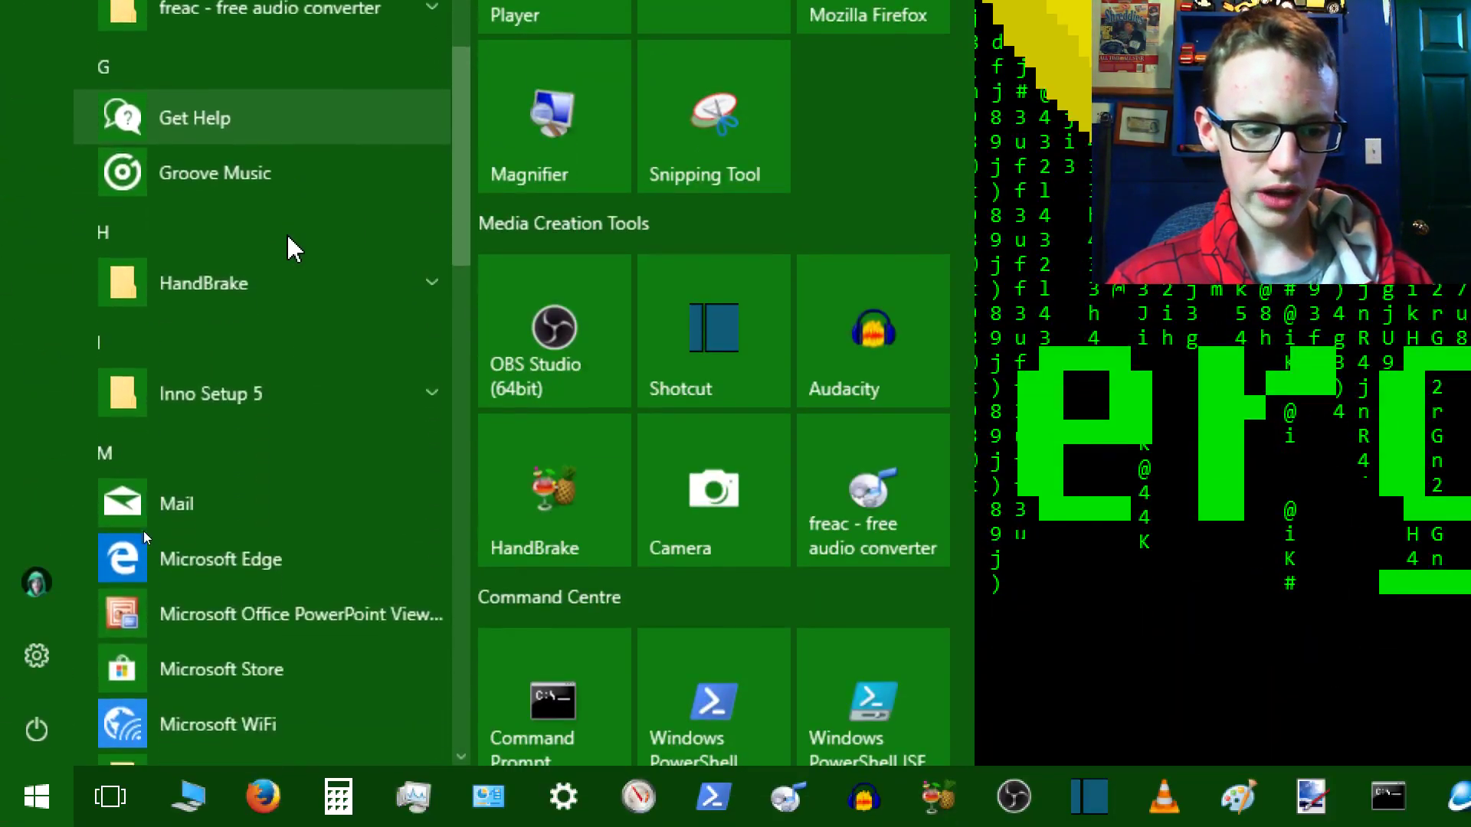
{"action": "scroll", "scroll_direction": "down", "scroll_amount": 3}
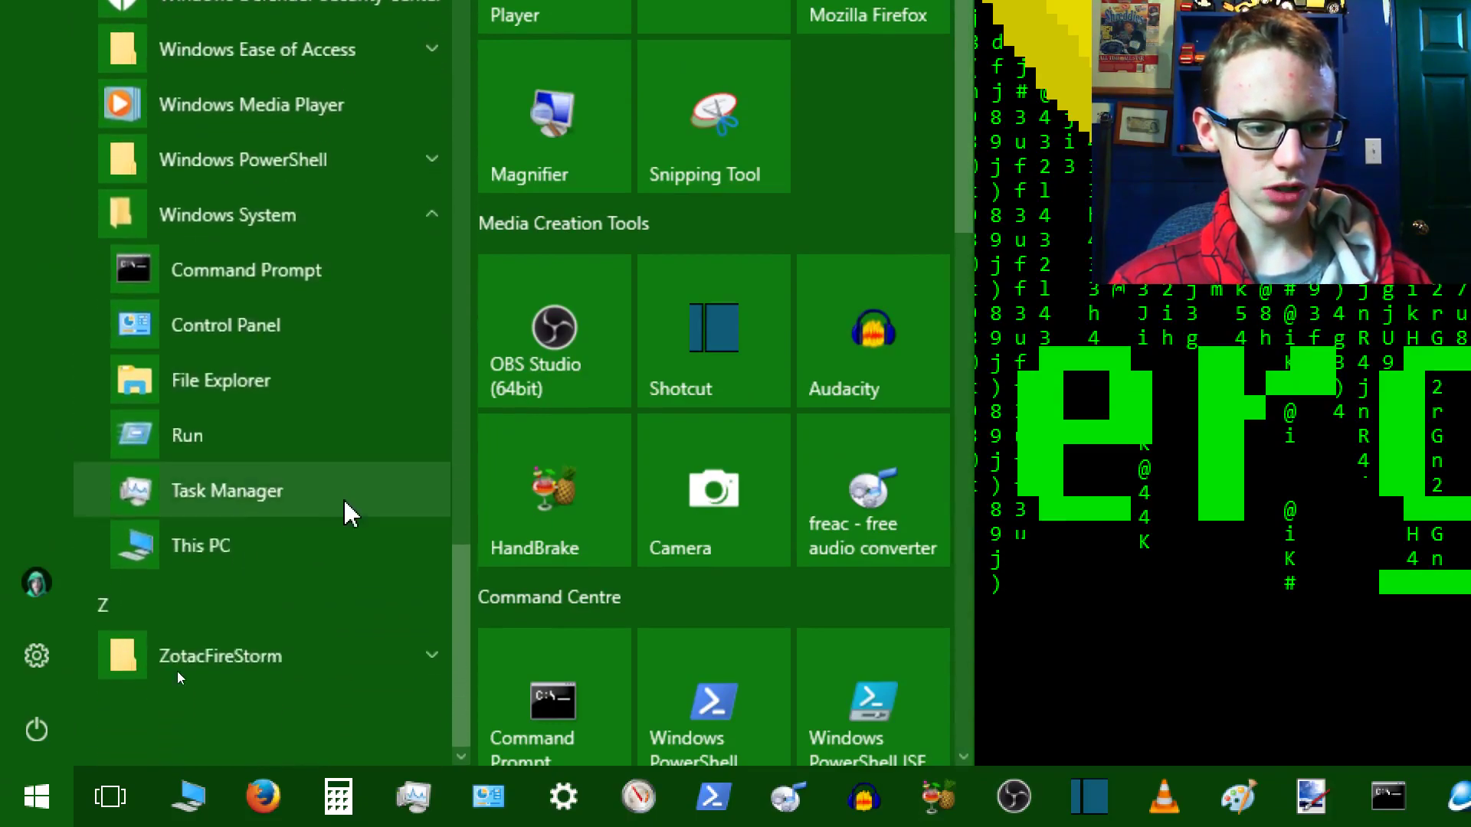
- Launch Task Manager in its detailed view and end the Cortana background process
{"action": "left_click", "coordinate": [226, 490]}
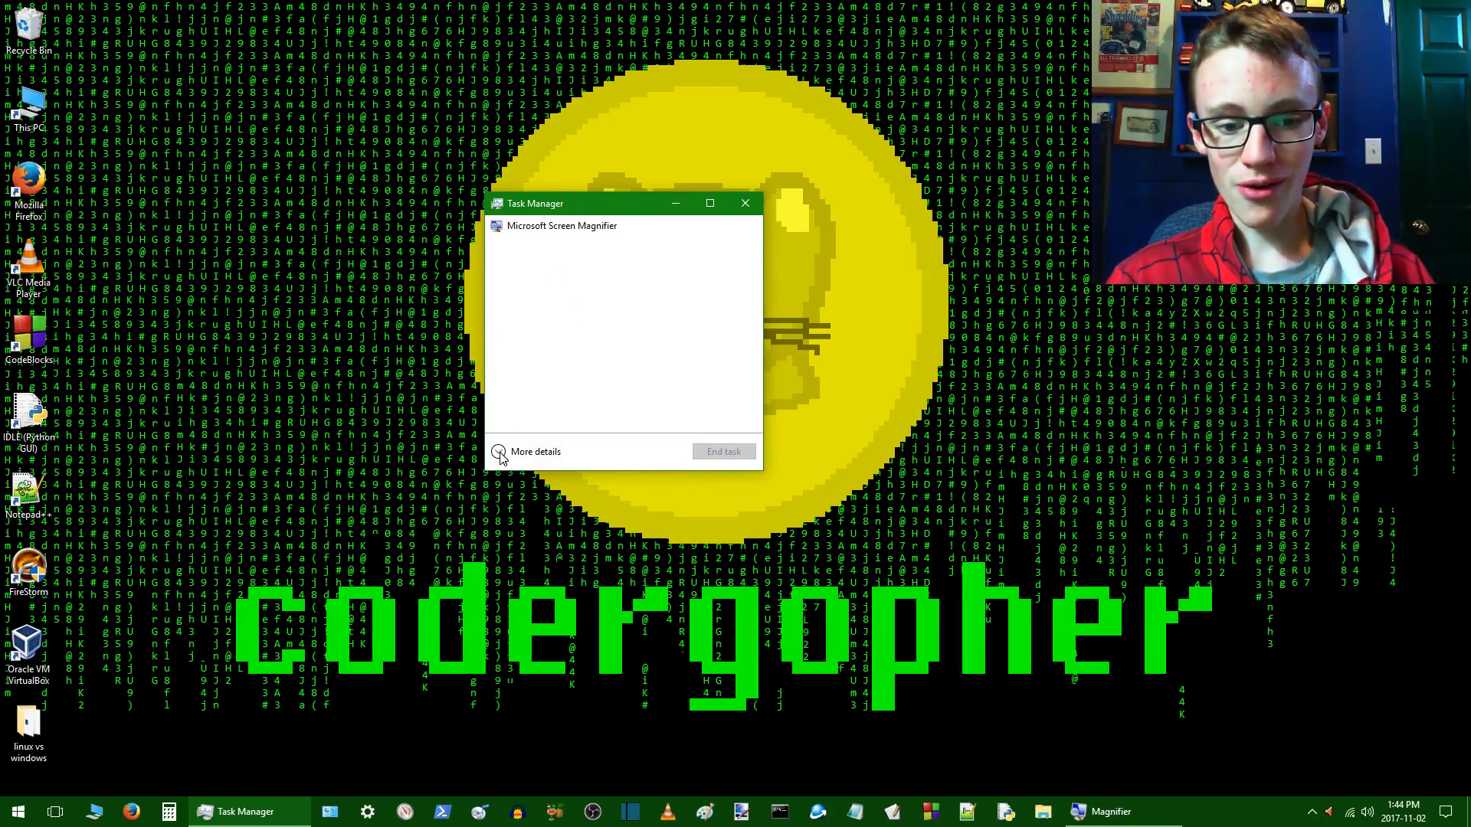
{"action": "left_click", "coordinate": [535, 451]}
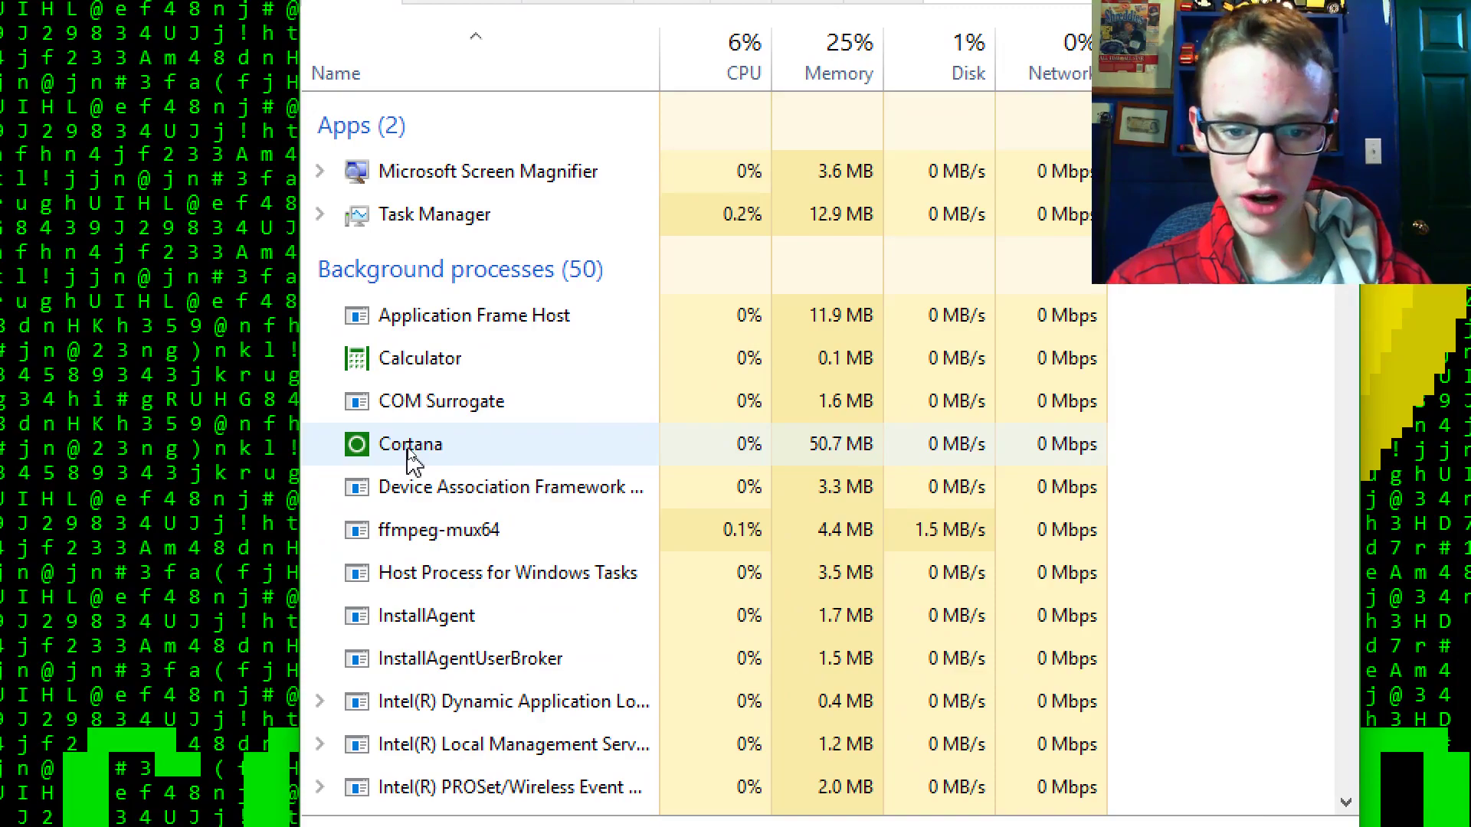
{"action": "mouse_move", "coordinate": [451, 473]}
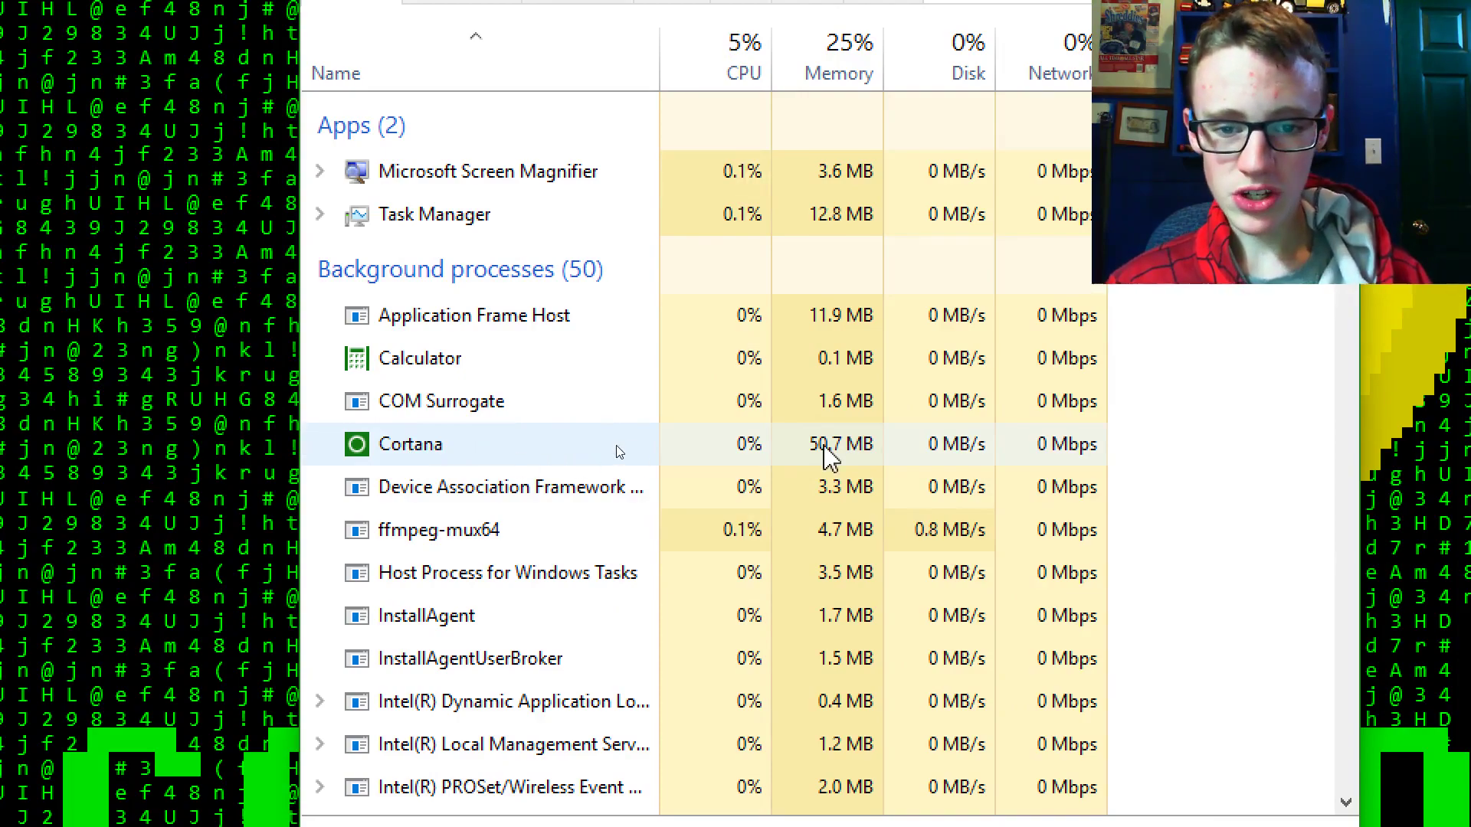
{"action": "left_click", "coordinate": [471, 170]}
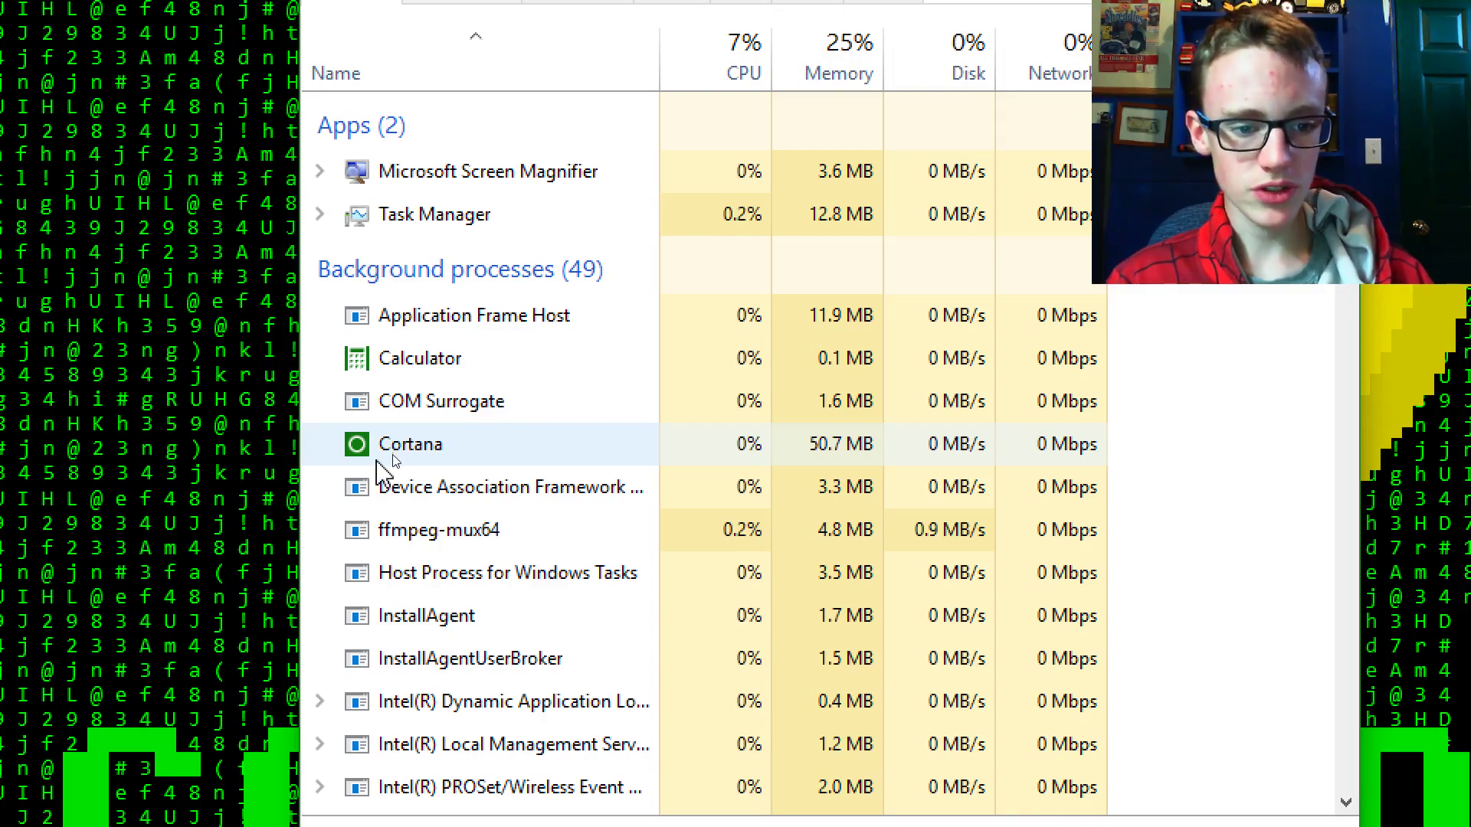
{"action": "right_click", "coordinate": [409, 443]}
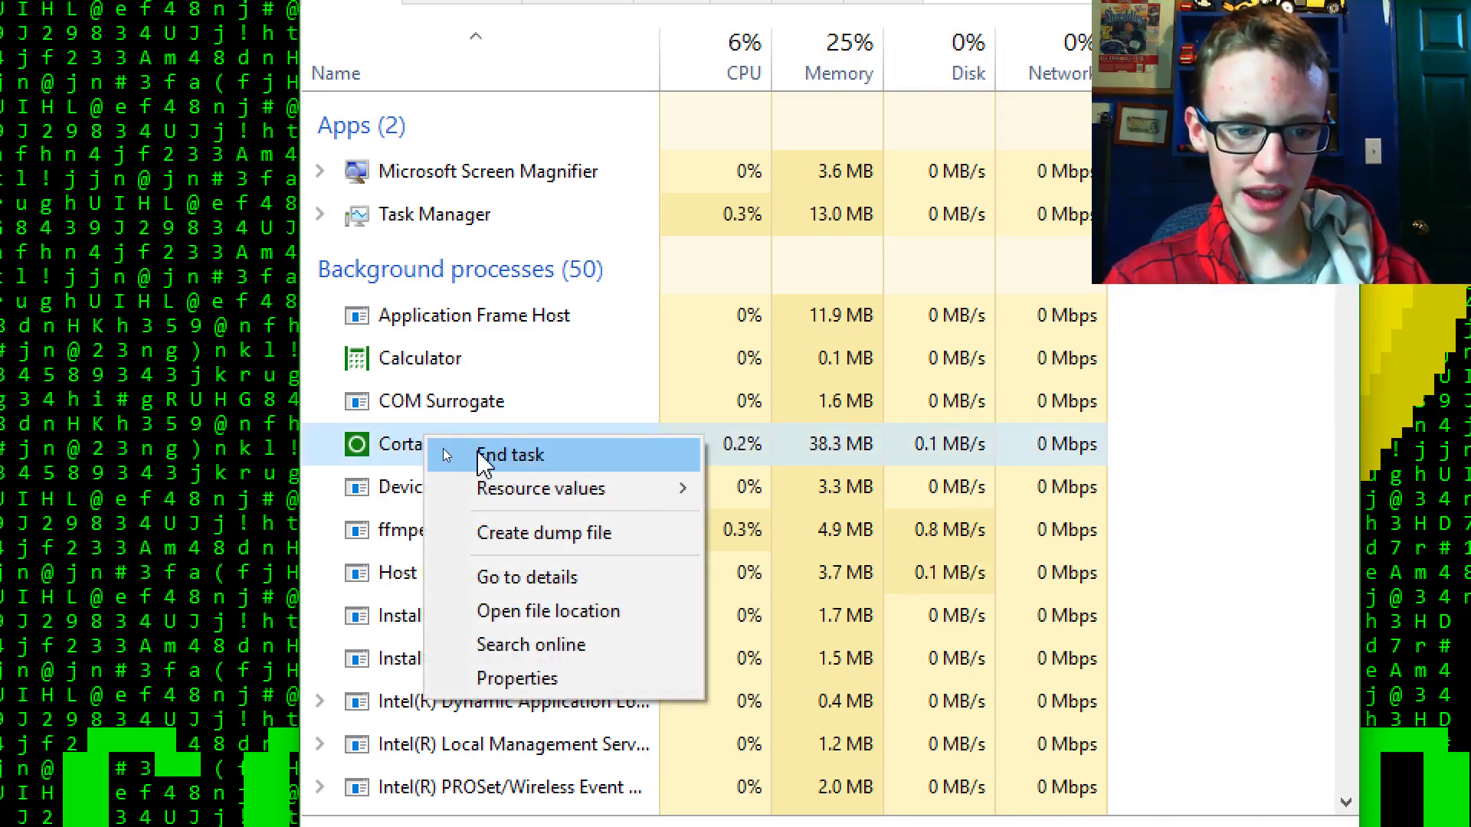
{"action": "left_click", "coordinate": [508, 454]}
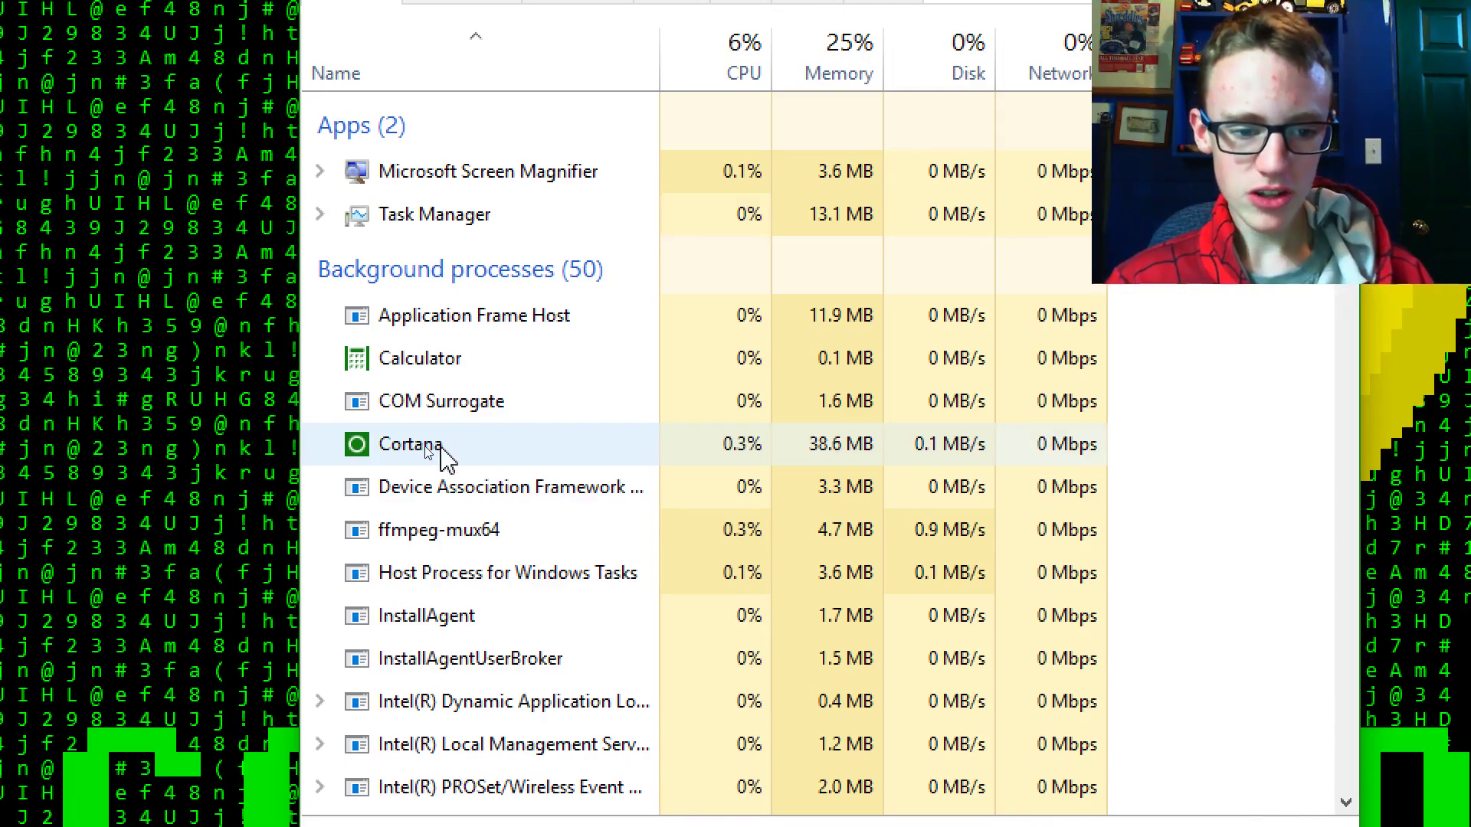
{"action": "right_click", "coordinate": [419, 444]}
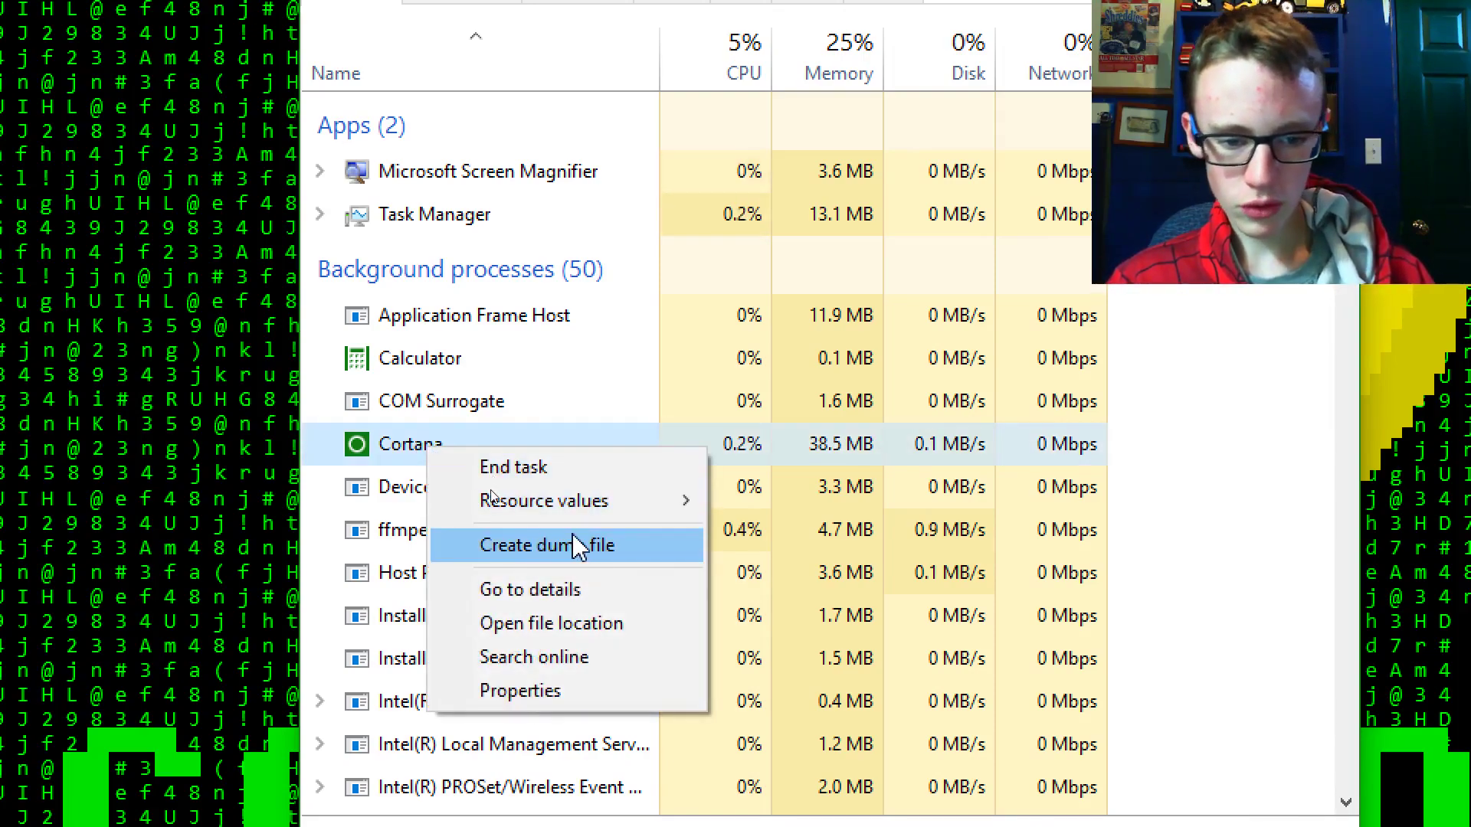
{"action": "mouse_move", "coordinate": [551, 622]}
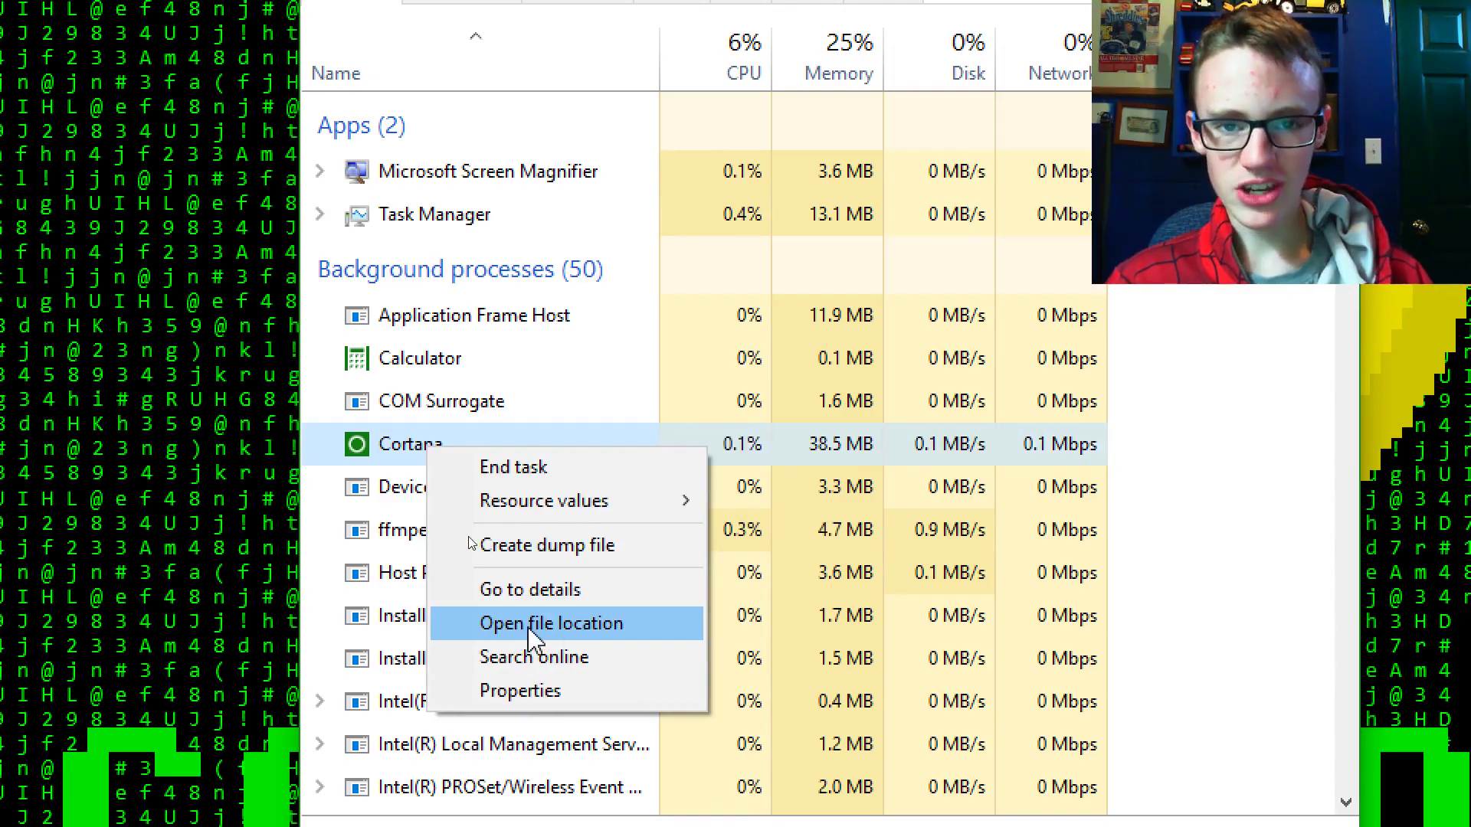
- Open Cortana's SystemApps location and try deleting the Microsoft.Windows.Cortana_cw5n1h2txyewy folder
{"action": "left_click", "coordinate": [552, 622]}
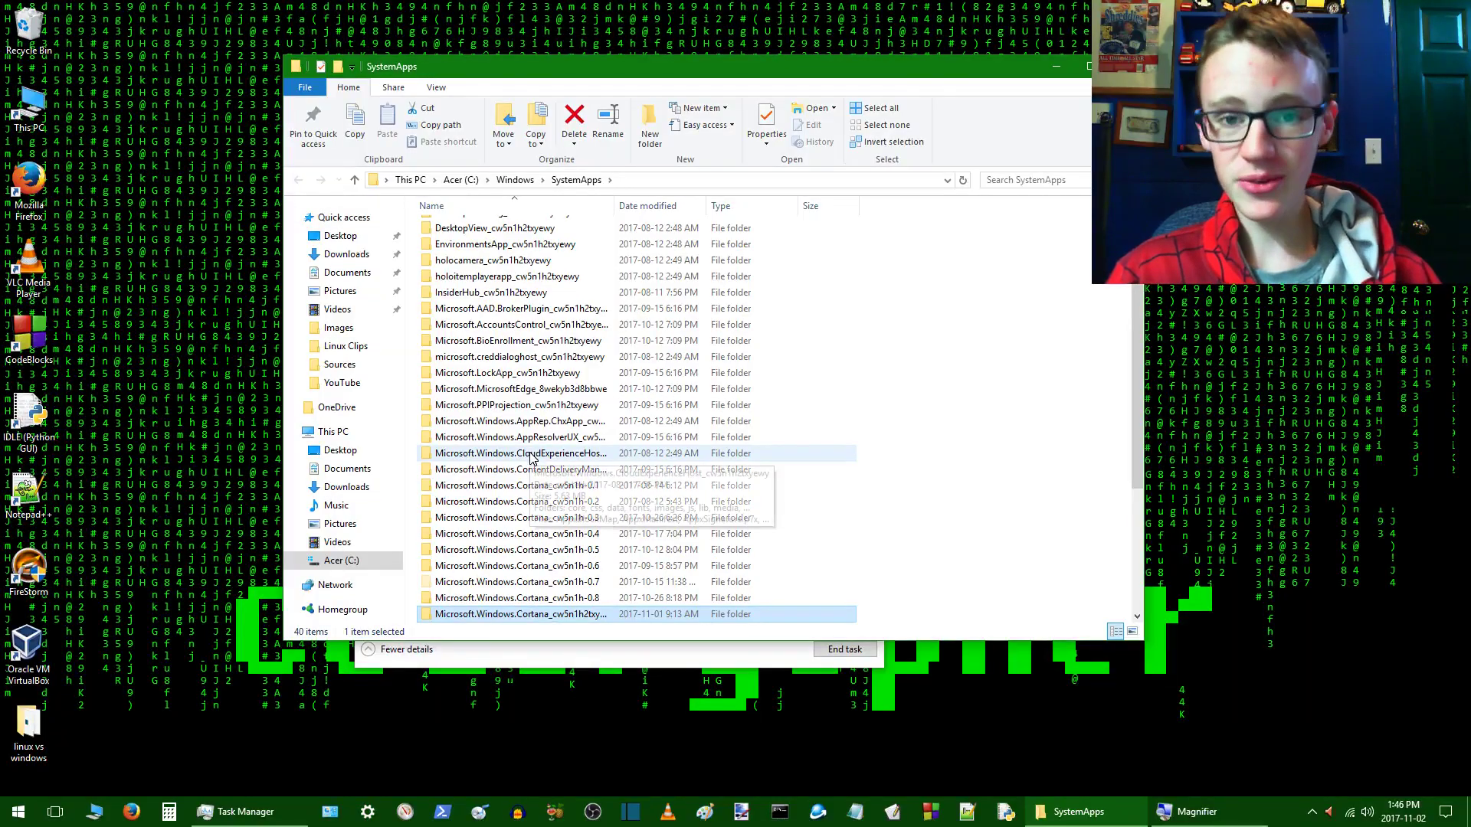
{"action": "mouse_move", "coordinate": [527, 420]}
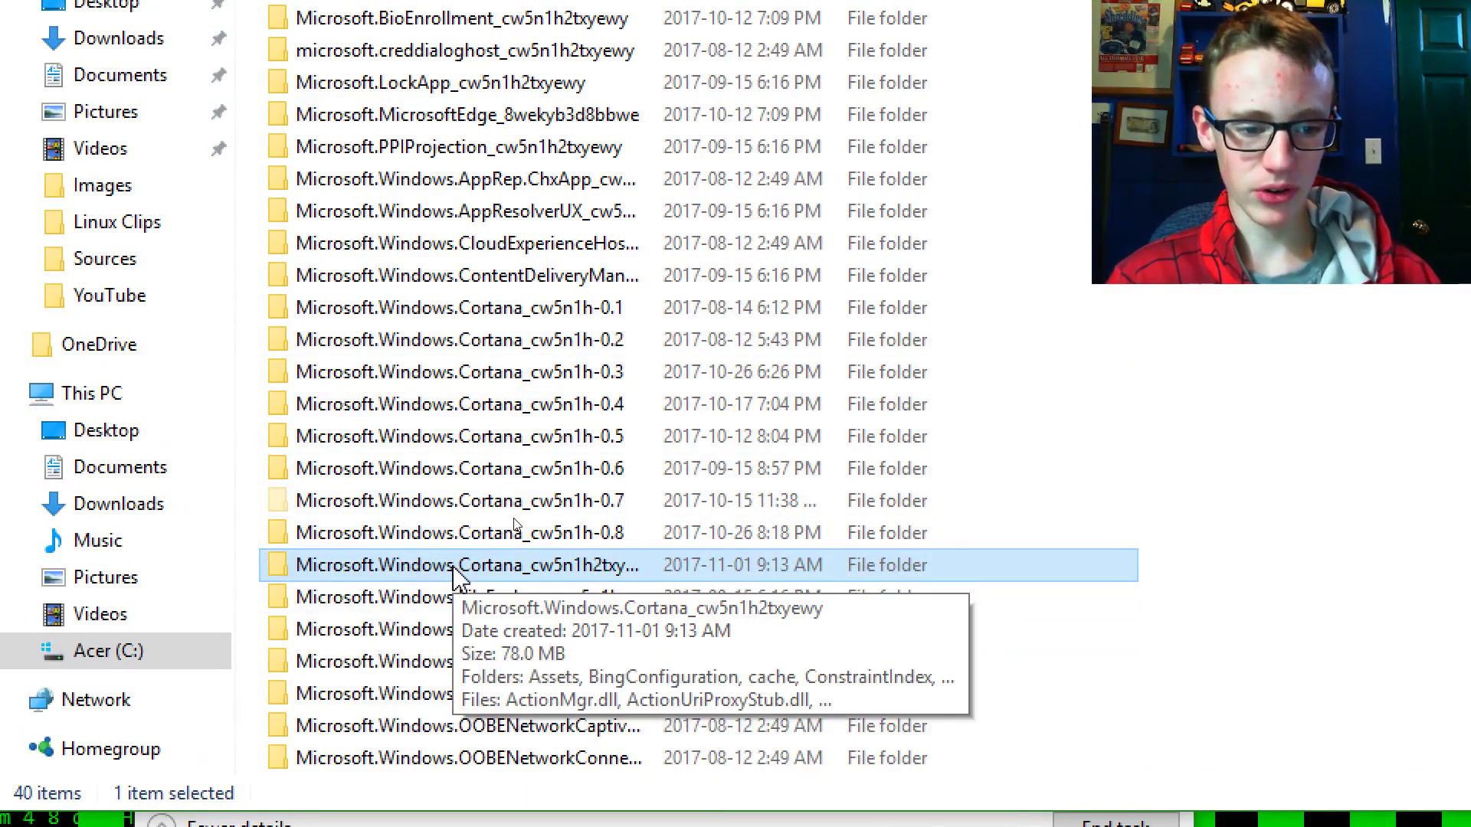
{"action": "mouse_move", "coordinate": [427, 577]}
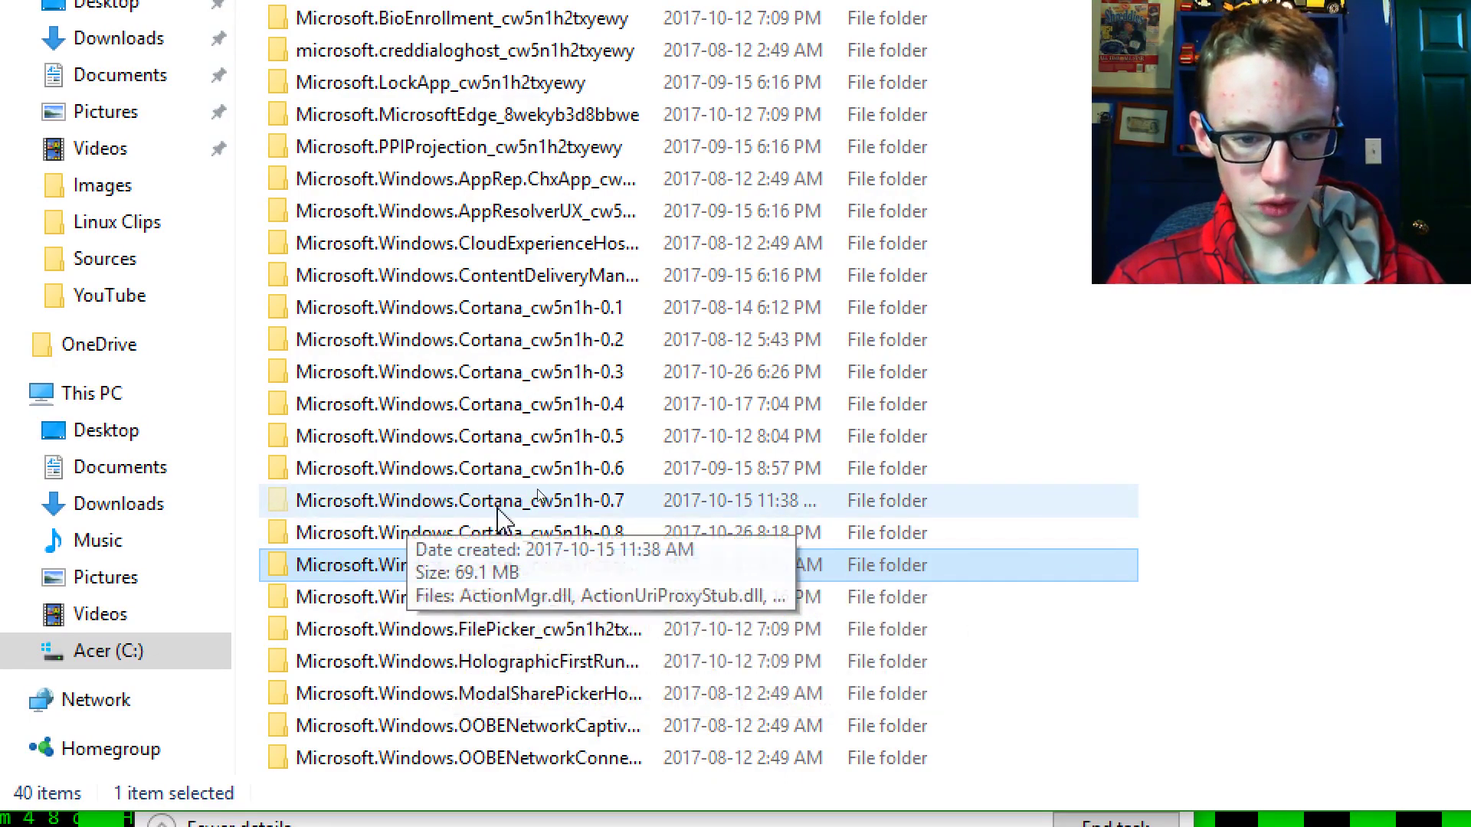
{"action": "mouse_move", "coordinate": [291, 515]}
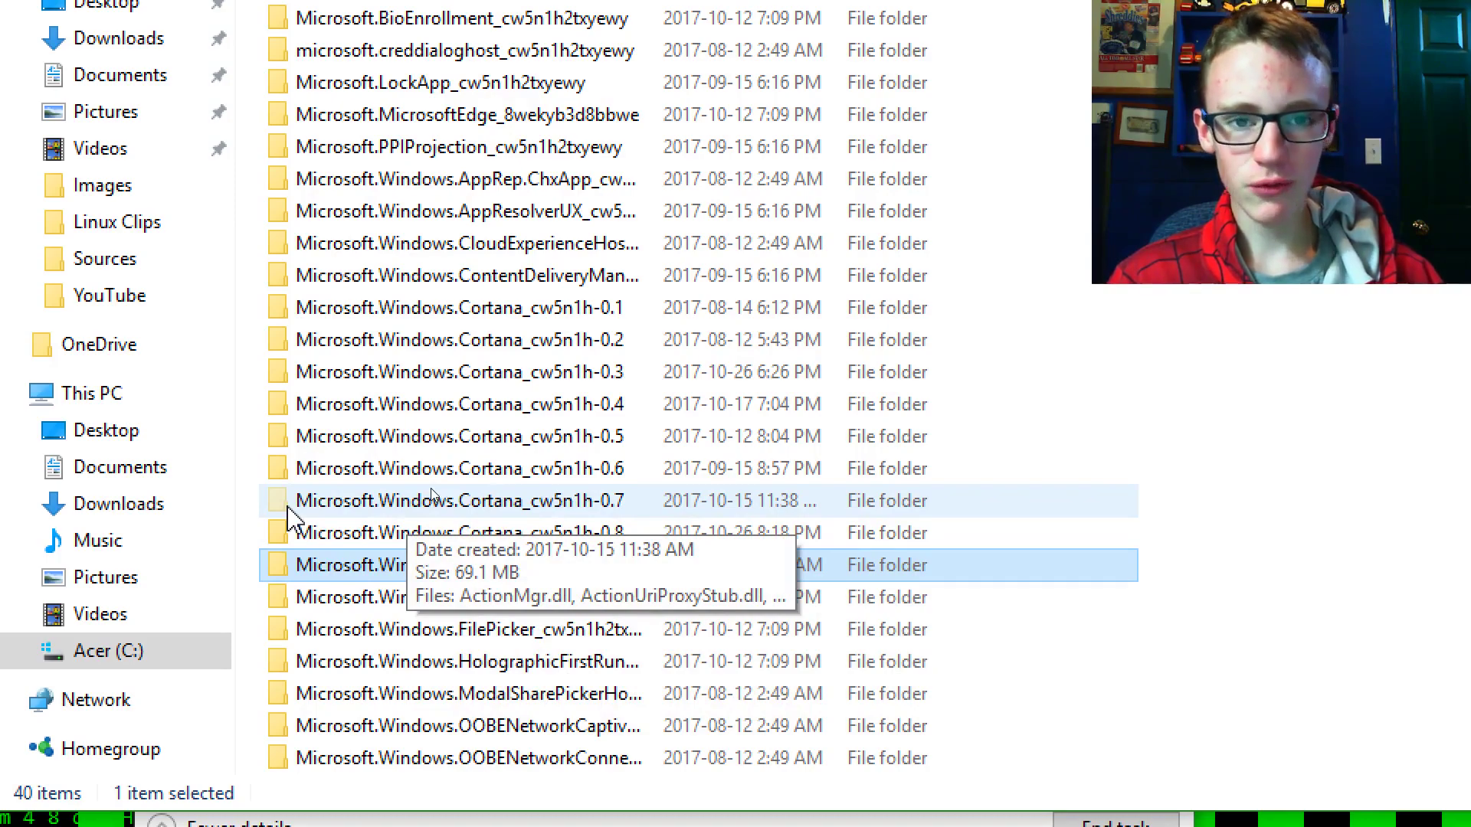
{"action": "mouse_move", "coordinate": [298, 523]}
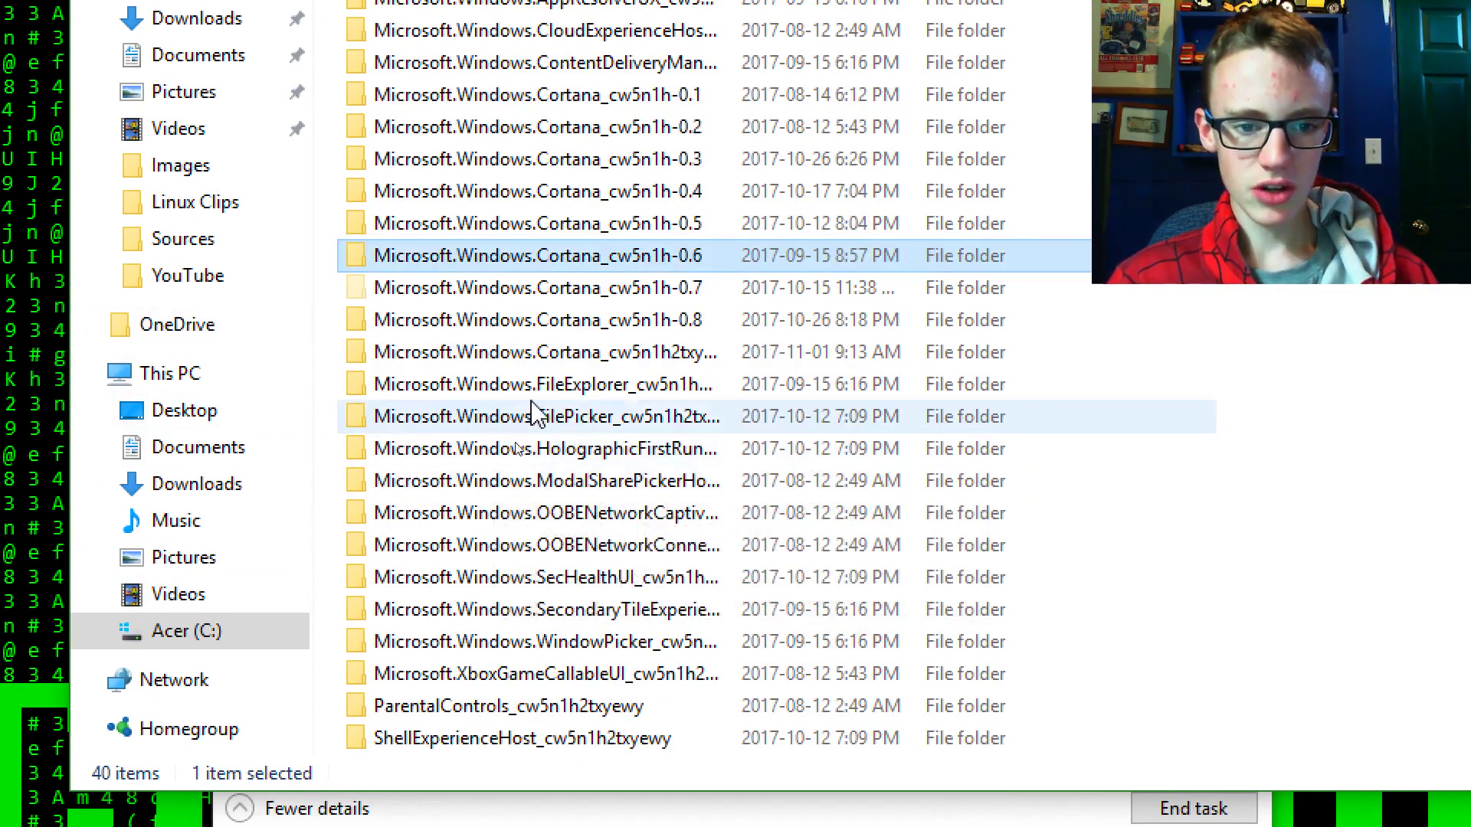
{"action": "mouse_move", "coordinate": [581, 267]}
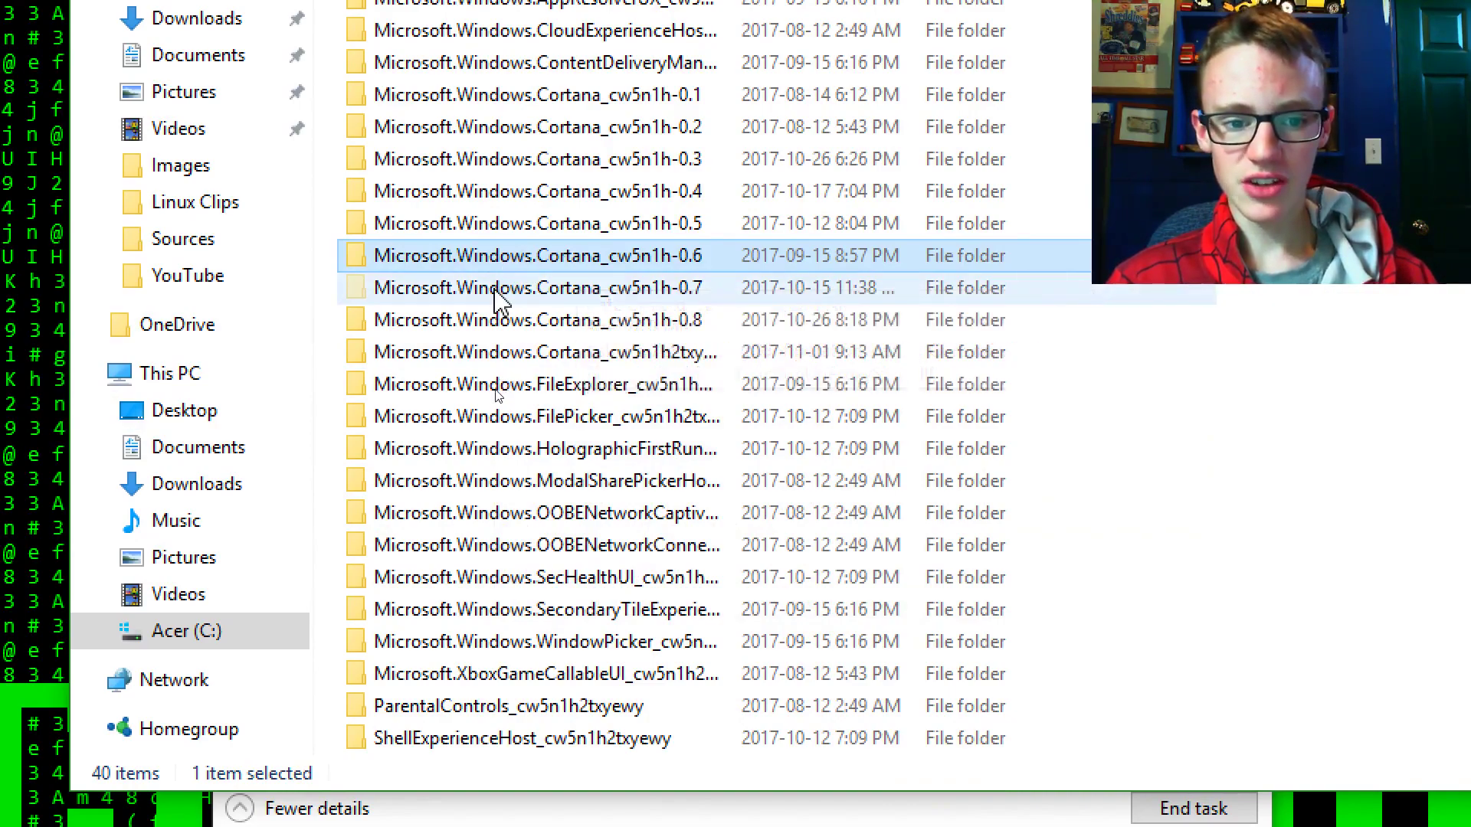
{"action": "left_click", "coordinate": [542, 352]}
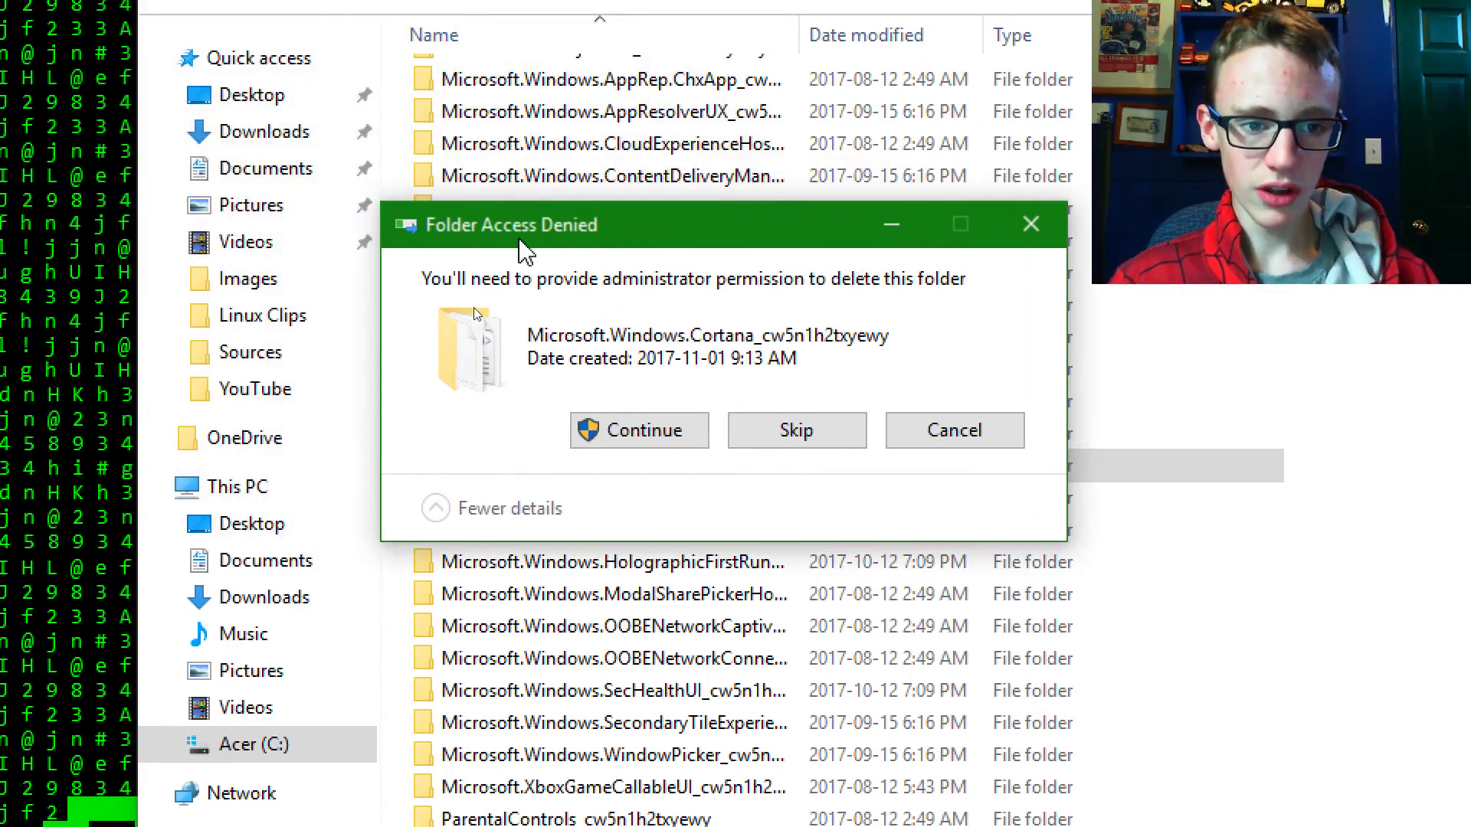
- Answer the Folder Access Denied prompt, leaving the newest Cortana folder in place
{"action": "left_click", "coordinate": [638, 429]}
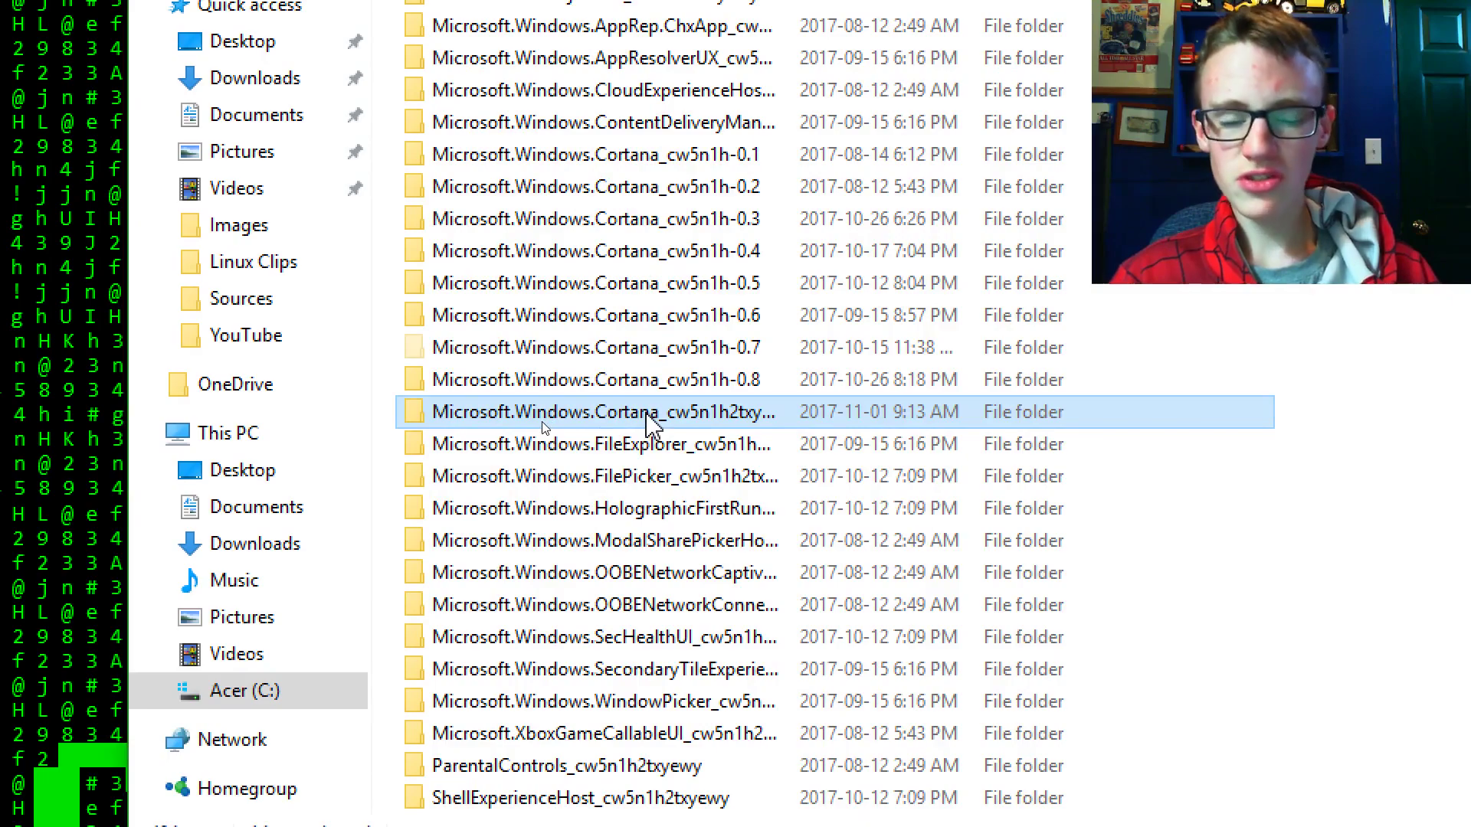
{"action": "mouse_move", "coordinate": [647, 417]}
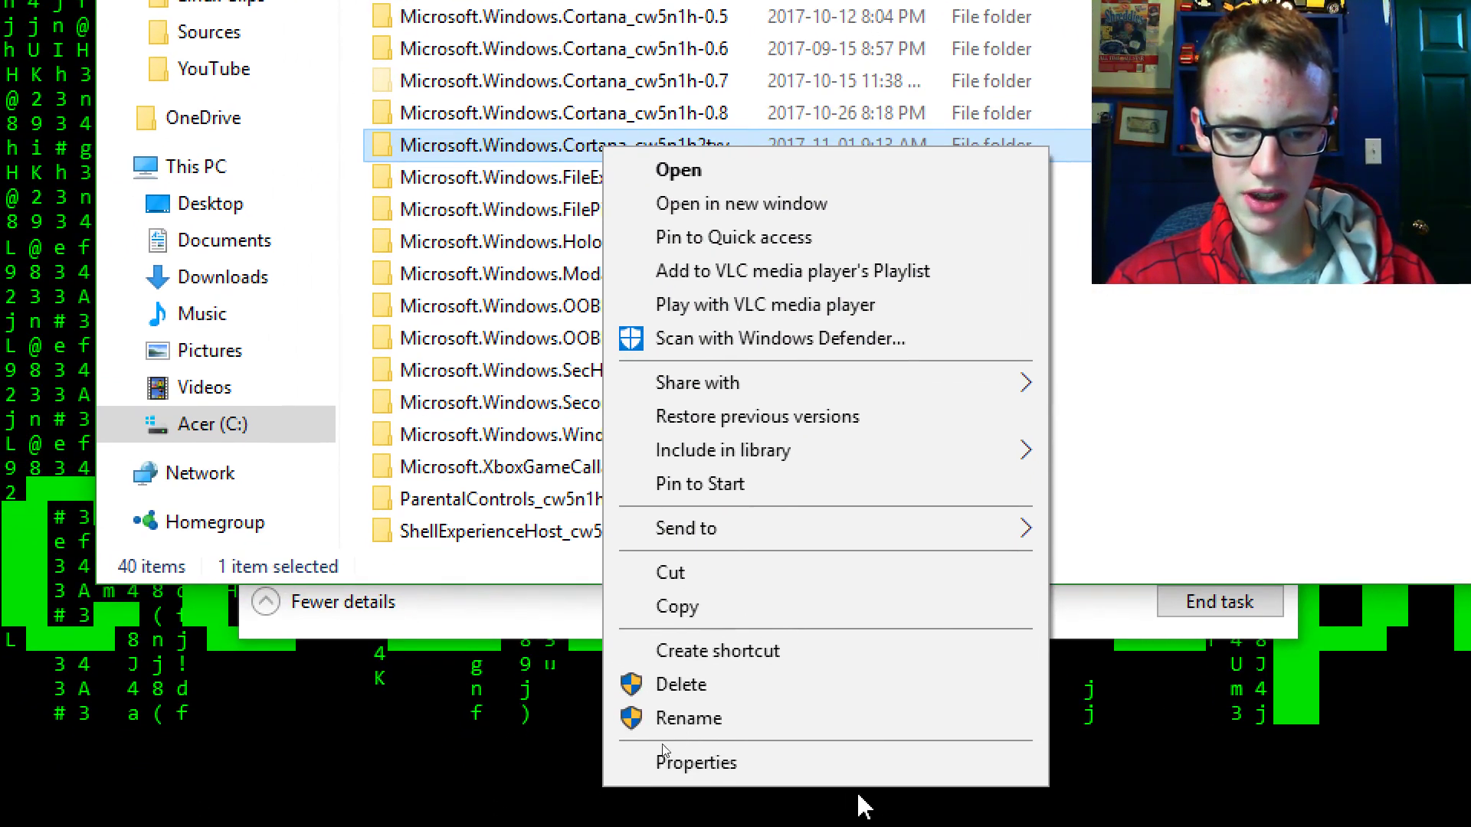
- Try renaming the newest Cortana folder to end in -0.9, blocked as in use
{"action": "left_click", "coordinate": [695, 718]}
{"action": "type", "text": "-0."}
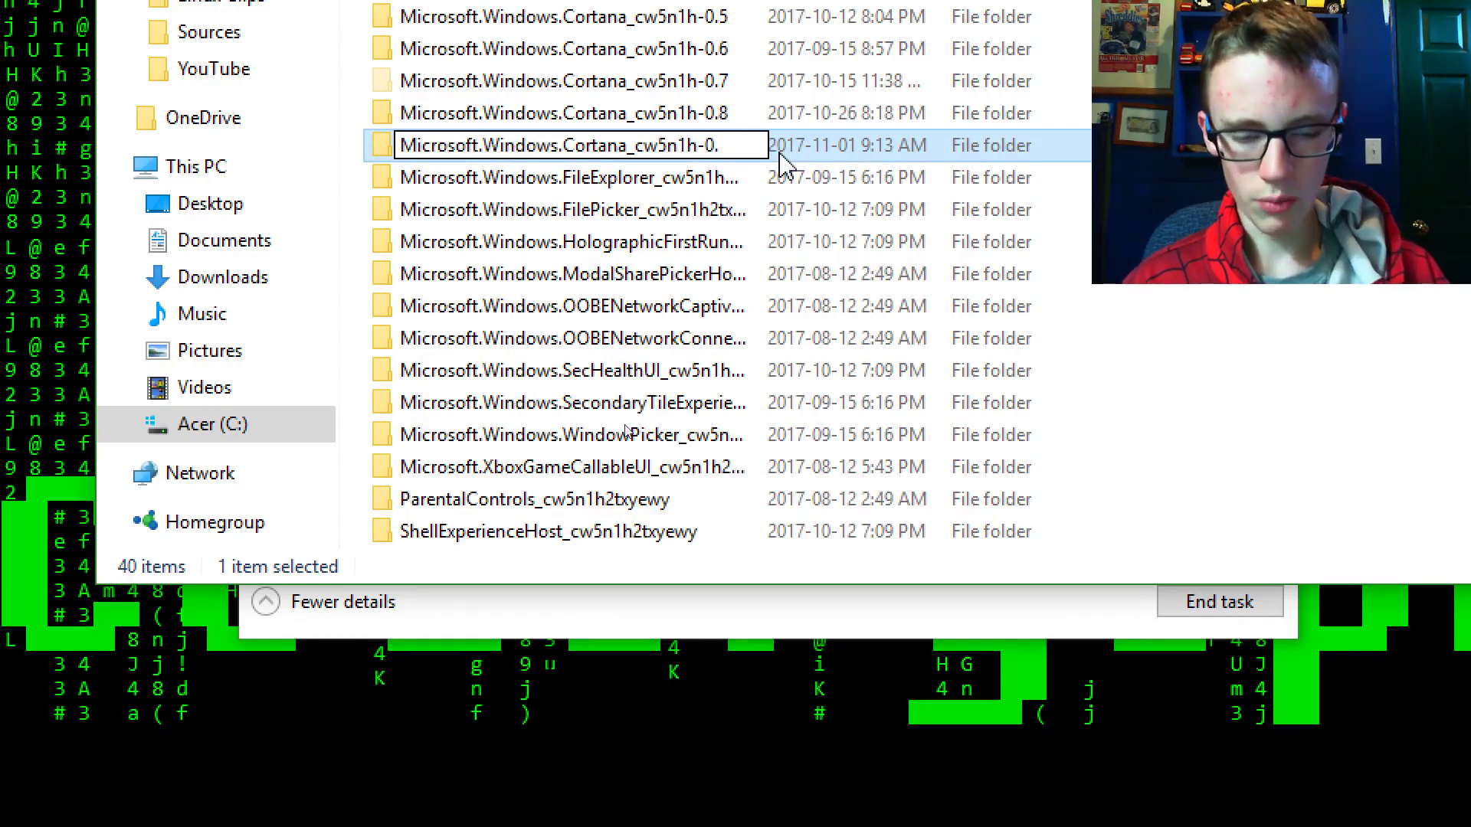
{"action": "type", "text": "9"}
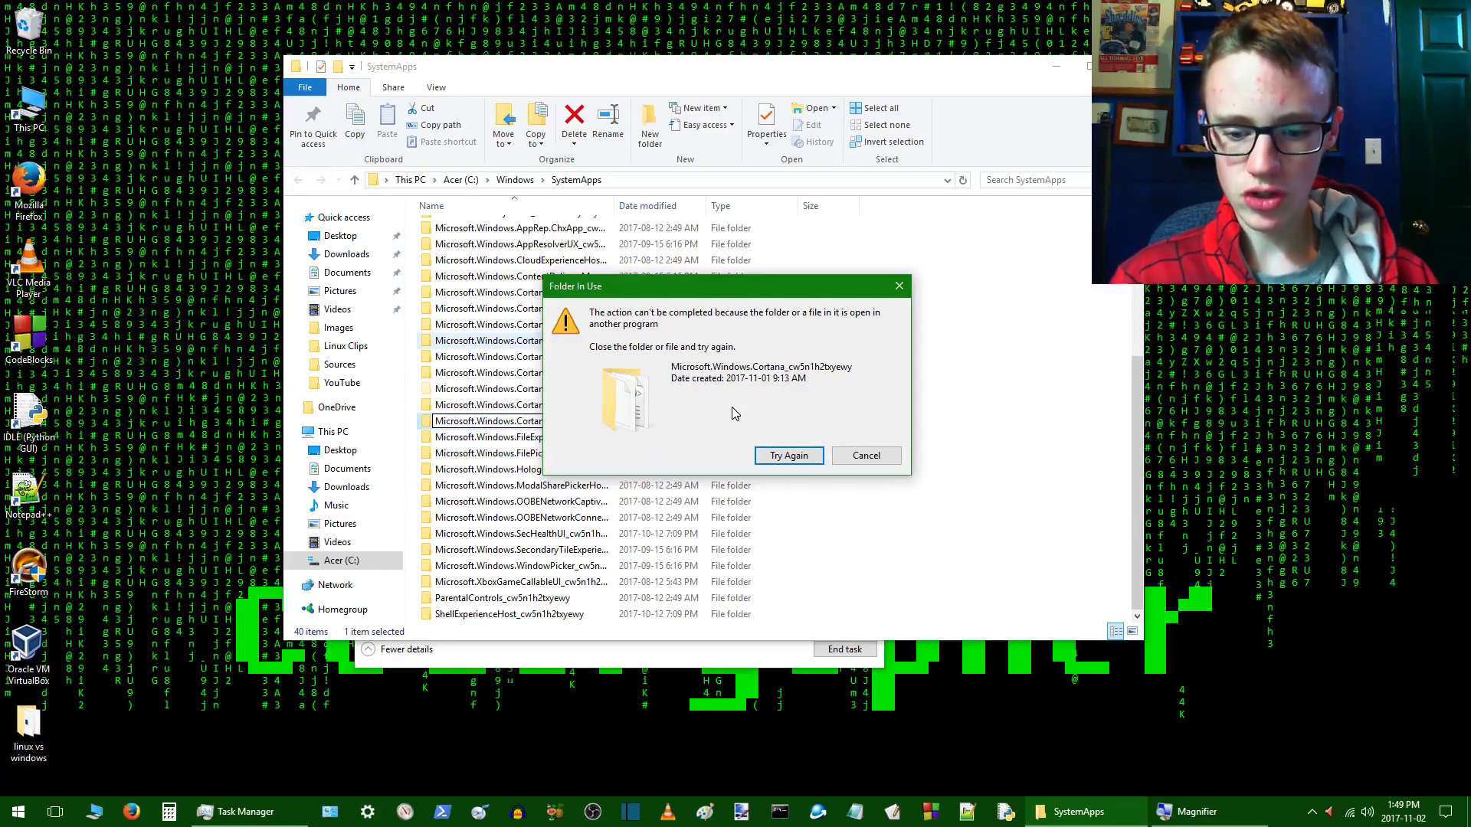
- Bring Task Manager forward, then close it and the SystemApps Explorer window
{"action": "left_click", "coordinate": [242, 811]}
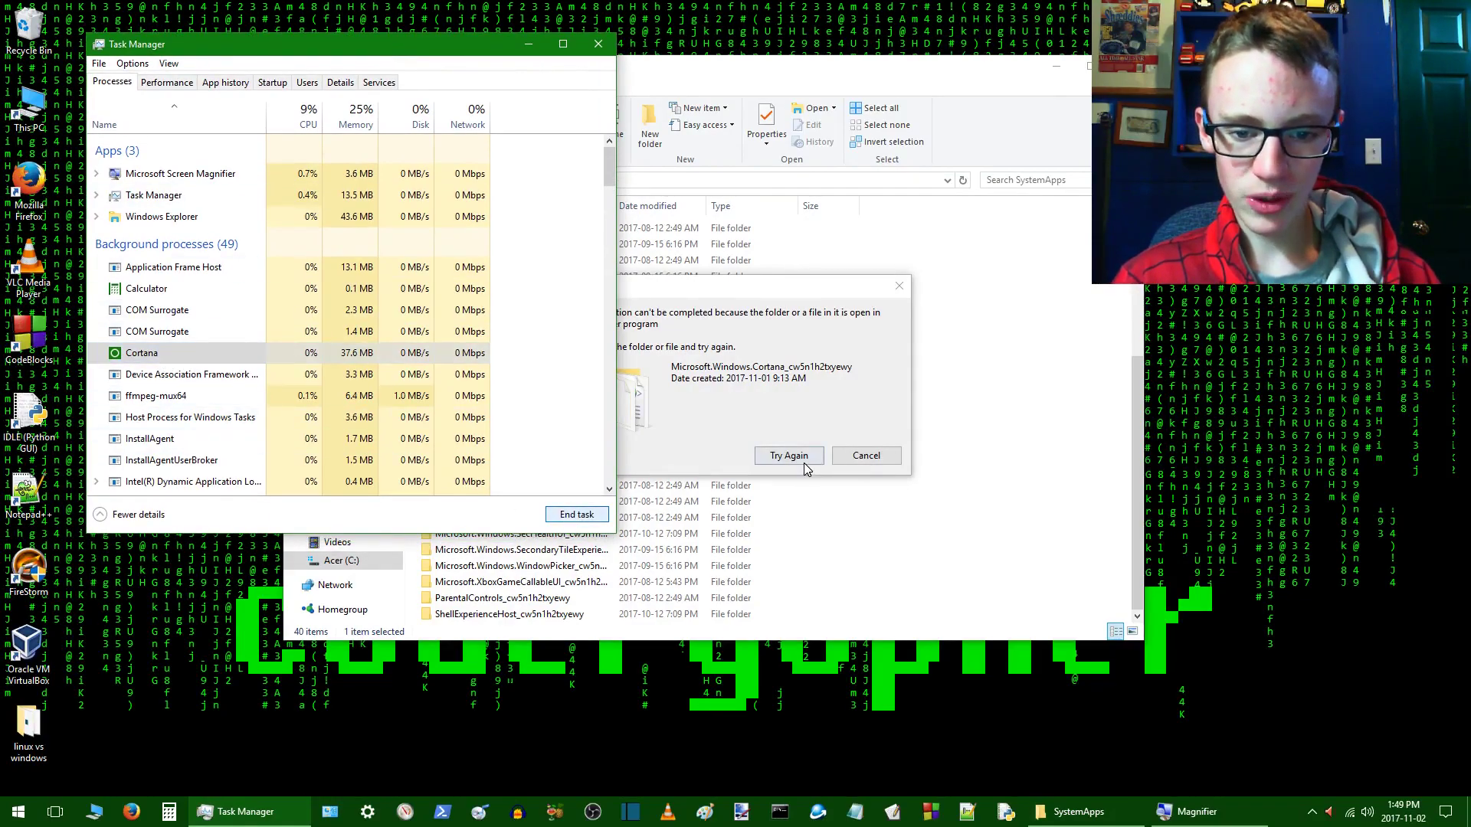
{"action": "left_click", "coordinate": [788, 455]}
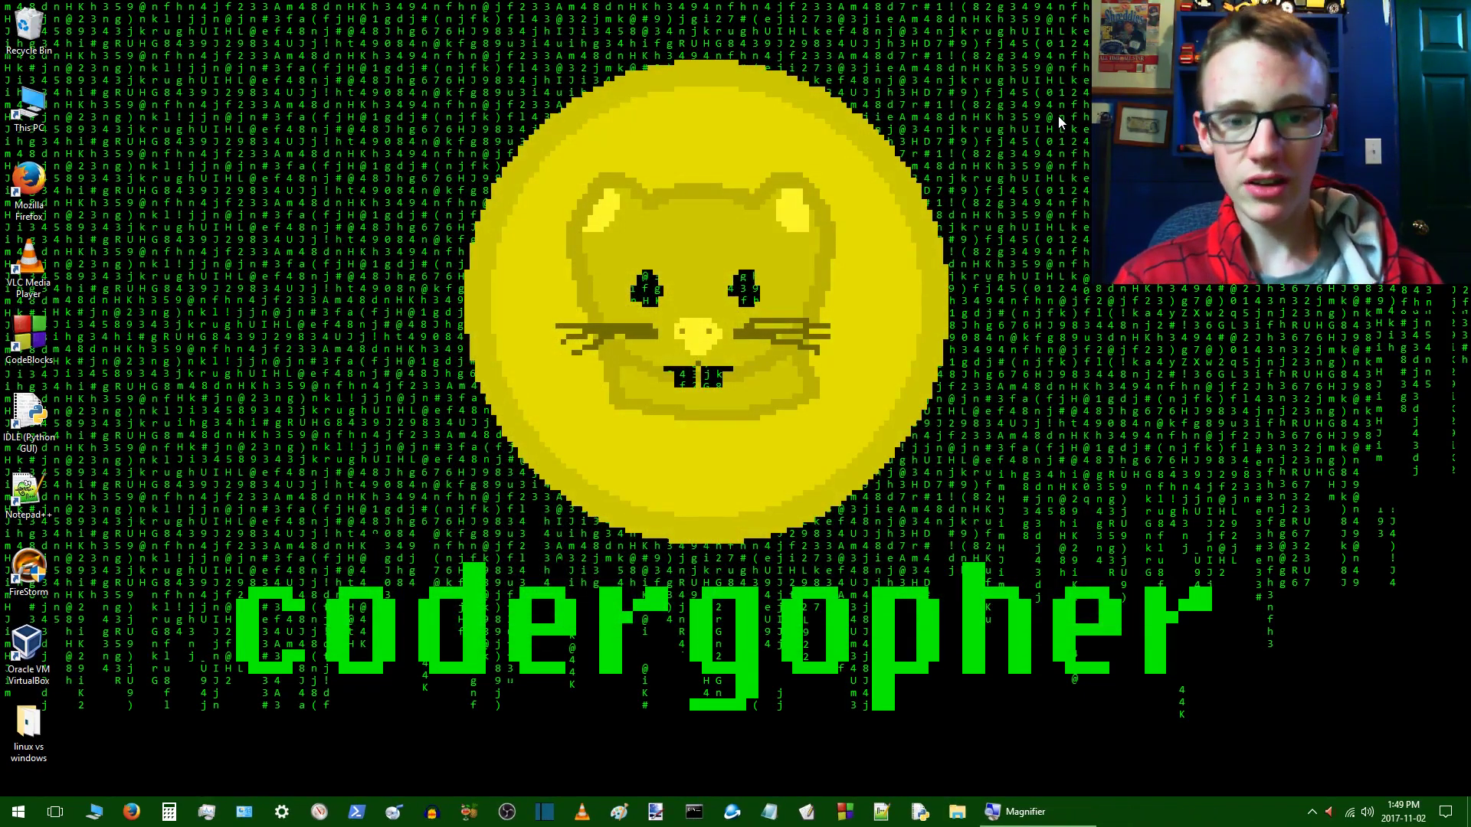
{"action": "mouse_move", "coordinate": [1171, 405]}
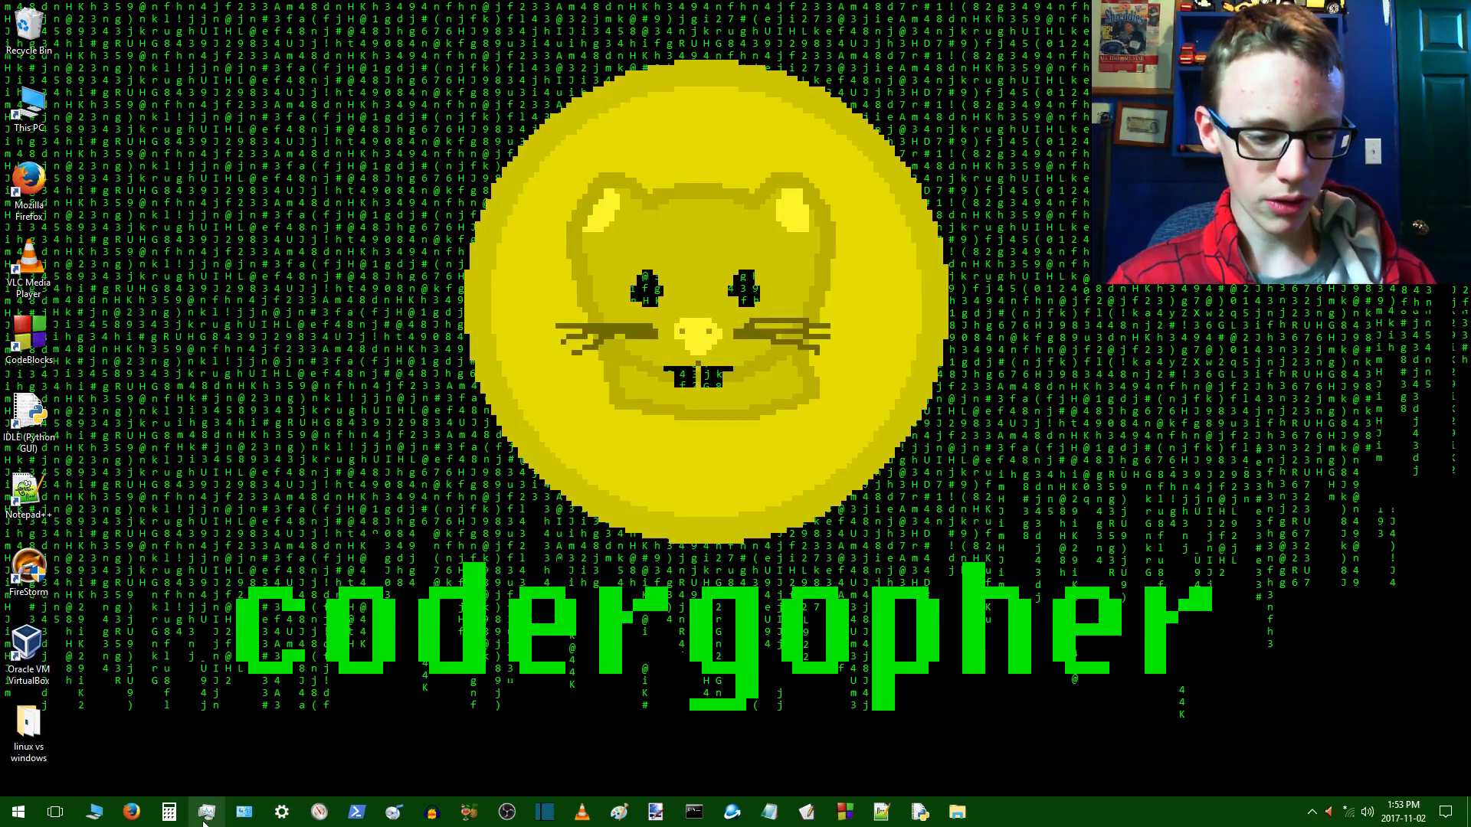
- Reopen Task Manager to confirm Cortana is gone from the background processes
{"action": "left_click", "coordinate": [206, 811]}
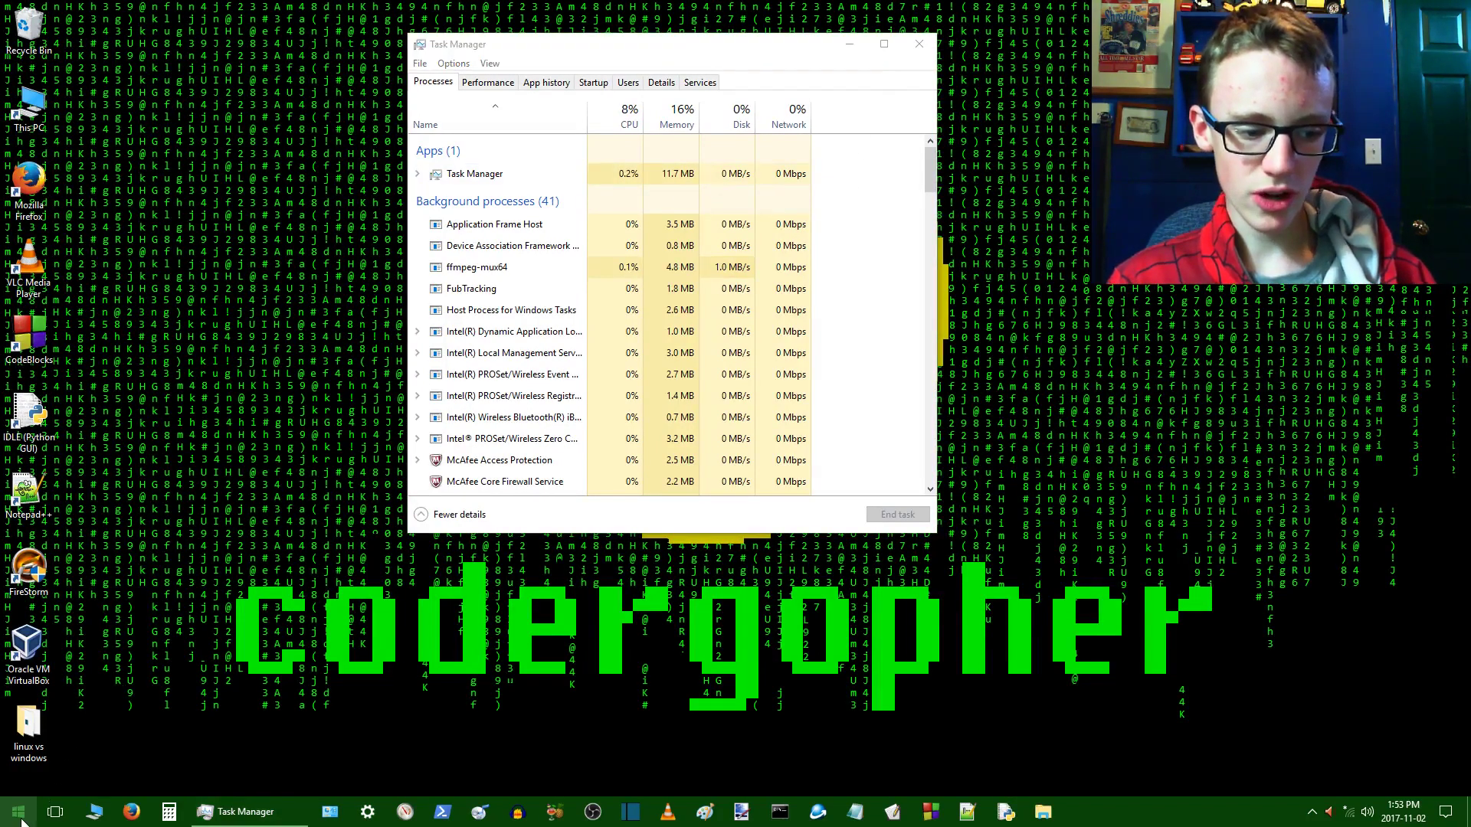
{"action": "left_click", "coordinate": [16, 810]}
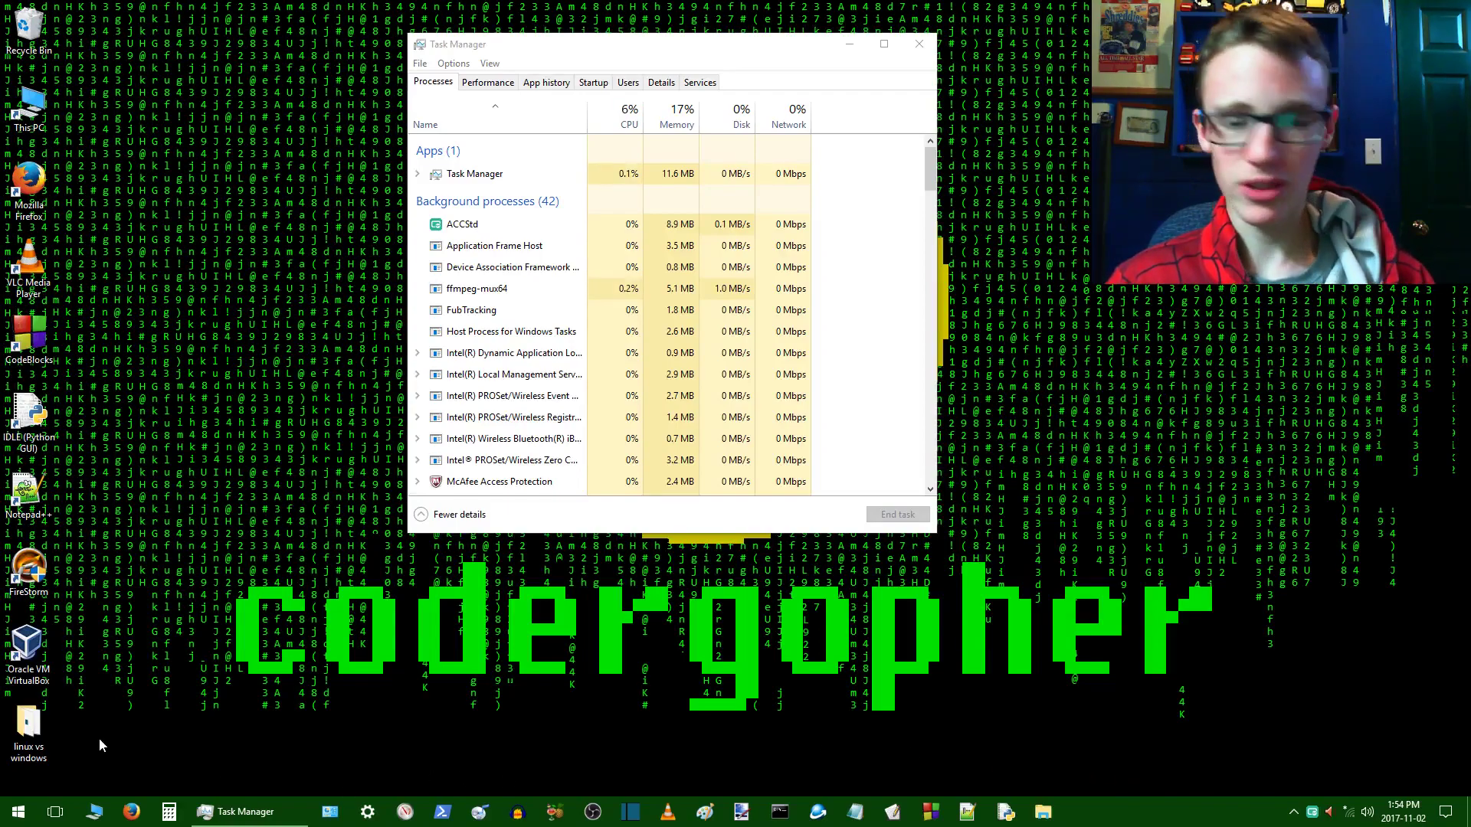
- Close the Task Manager window, leaving an empty desktop
{"action": "left_click", "coordinate": [917, 43]}
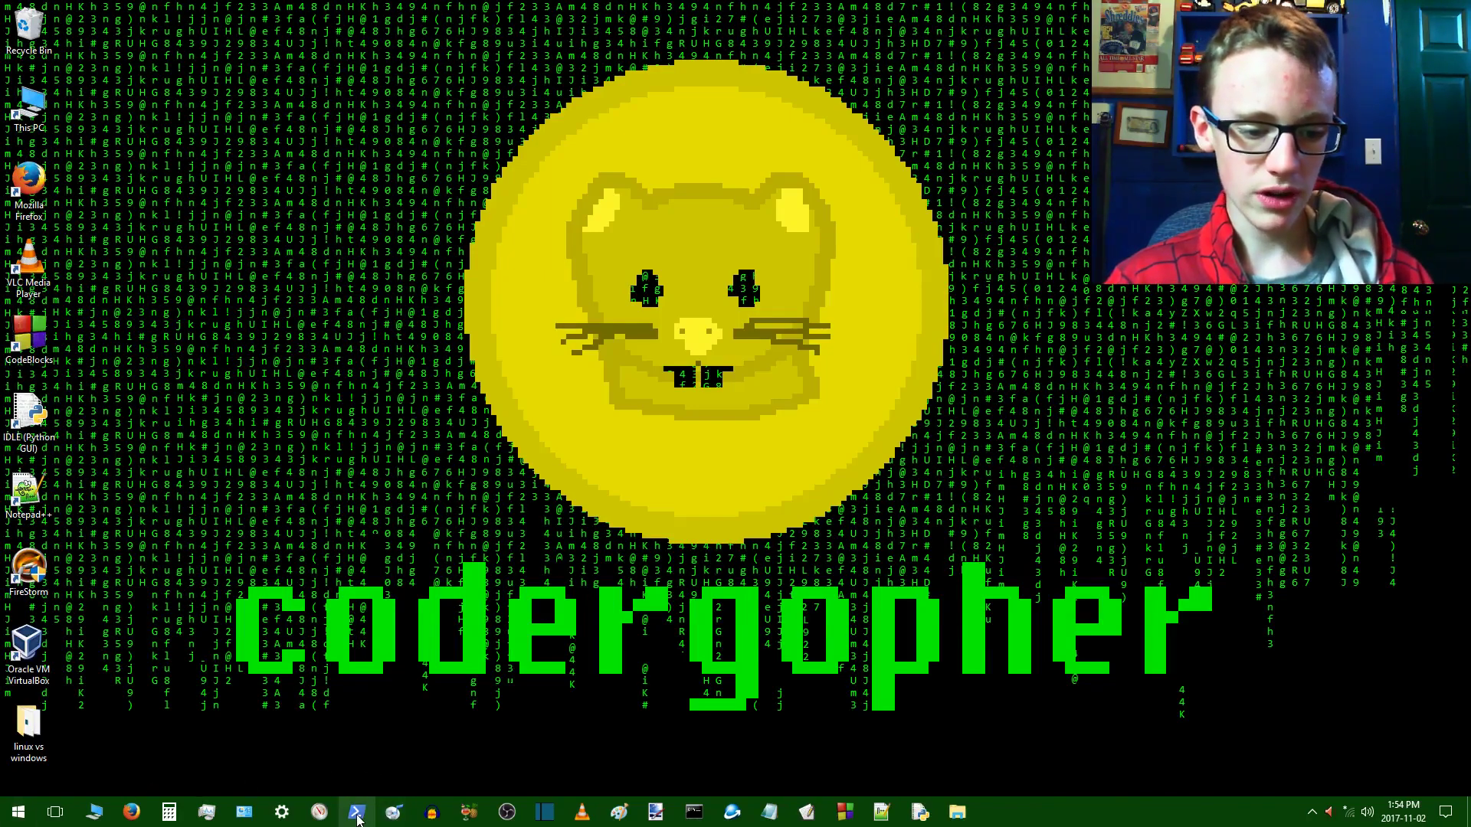
- Run sfc /scannow in a PowerShell session with administrator rights
{"action": "right_click", "coordinate": [354, 811]}
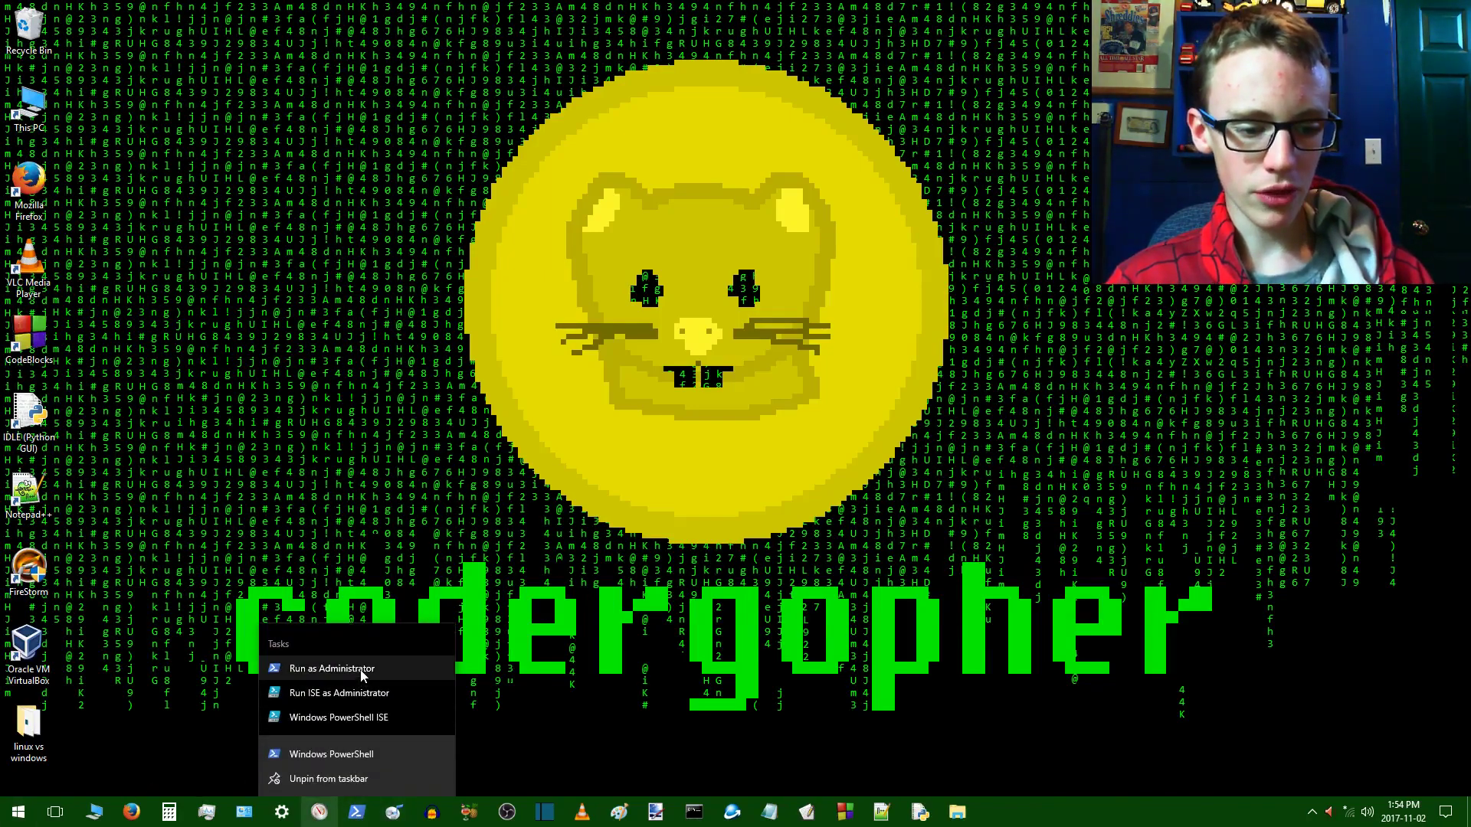
{"action": "left_click", "coordinate": [329, 668]}
{"action": "type", "text": "s"}
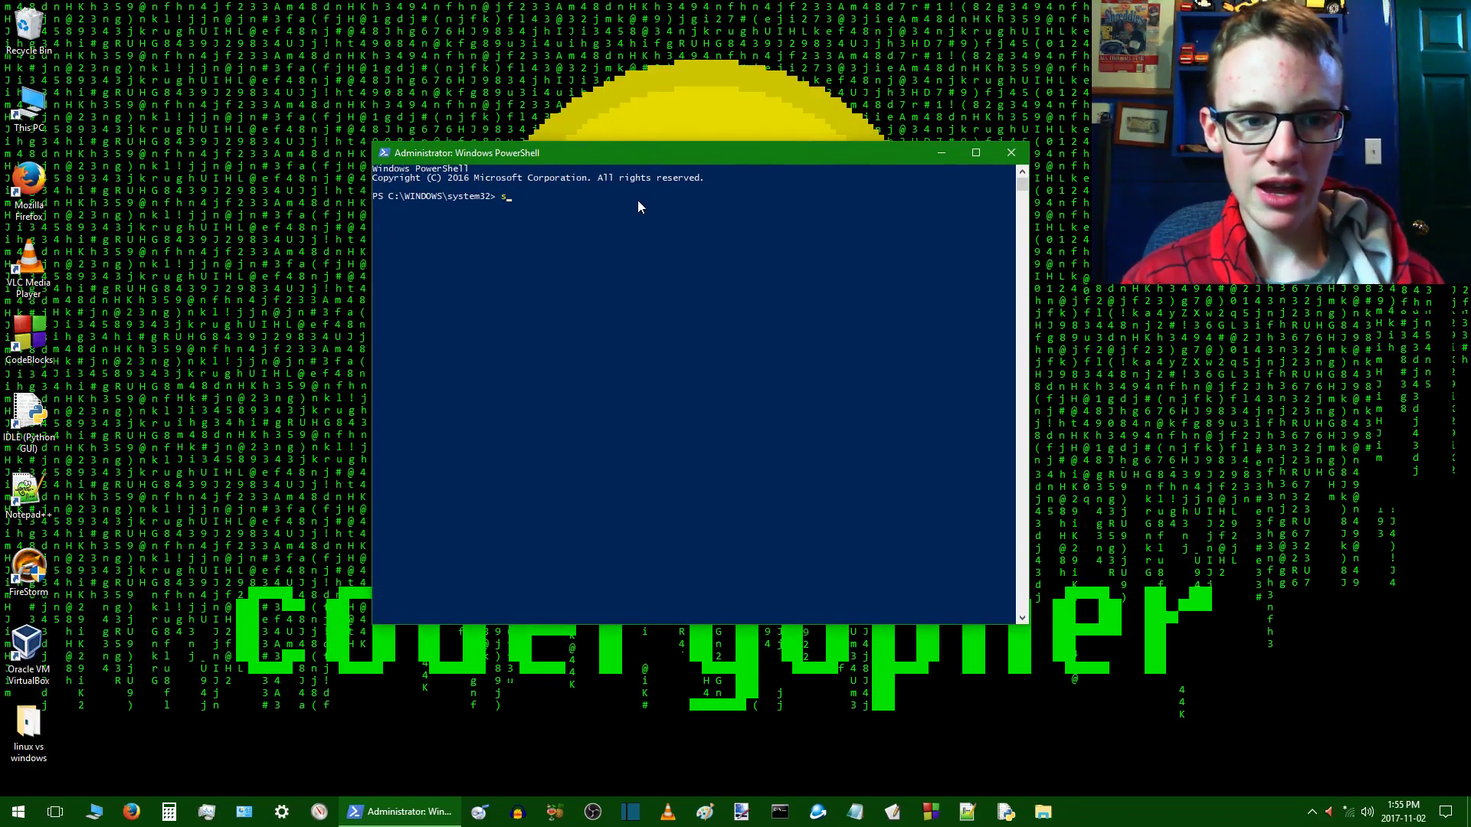
{"action": "type", "text": "fc /"}
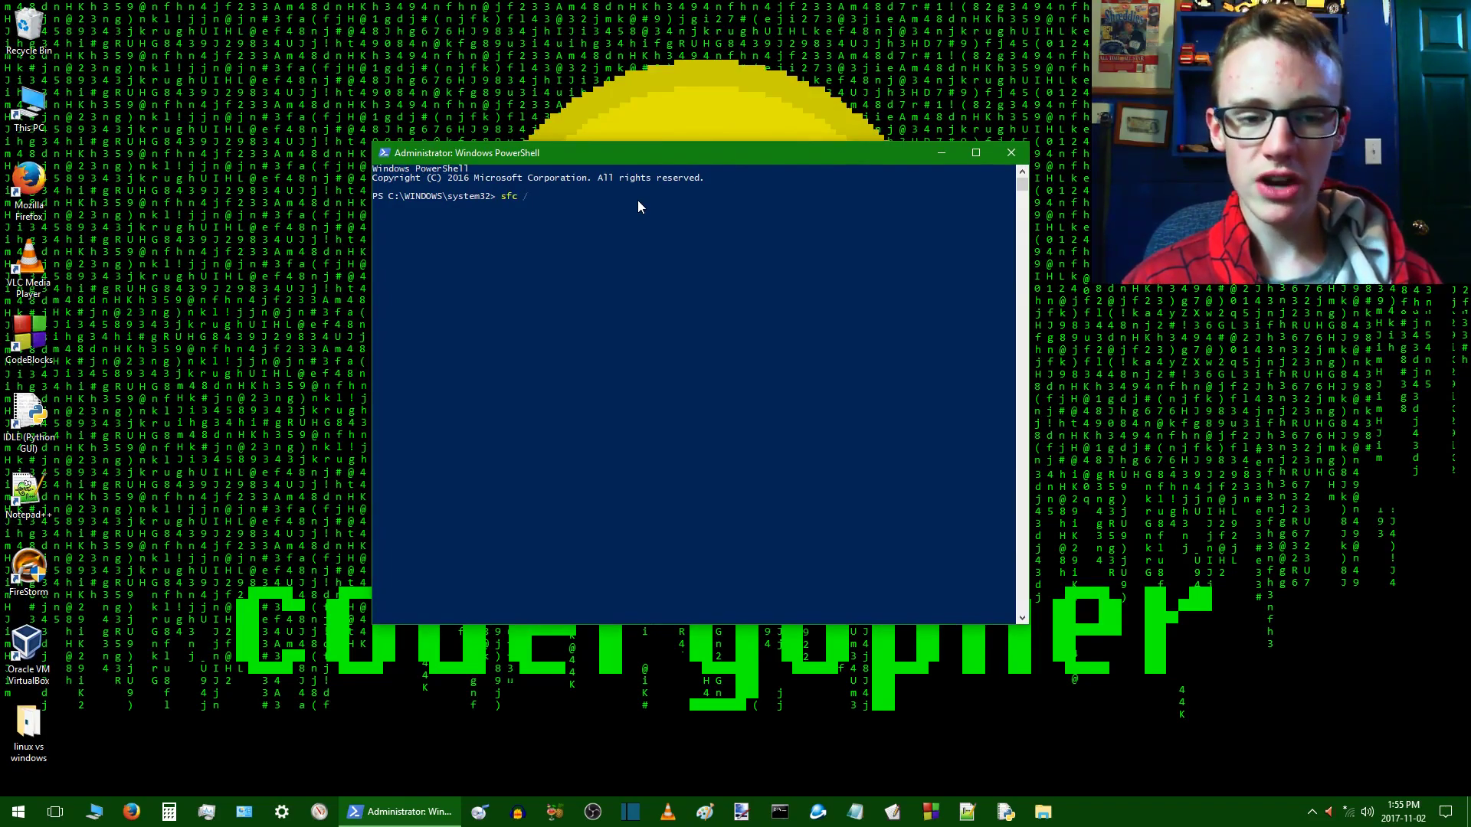
{"action": "type", "text": "scannow"}
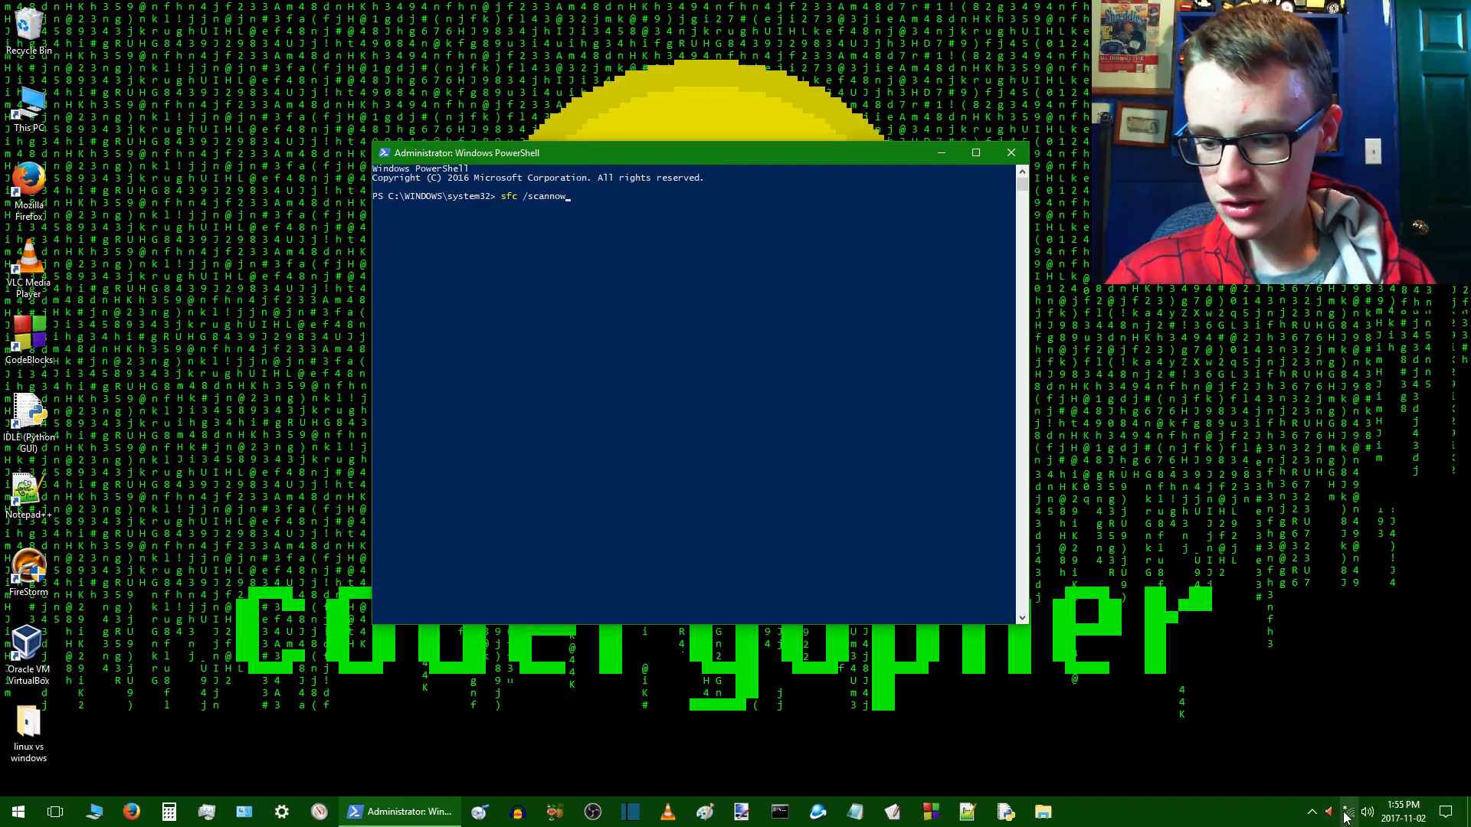
- Toggle the Wi-Fi connection from the network panel and return to PowerShell
{"action": "left_click", "coordinate": [1342, 812]}
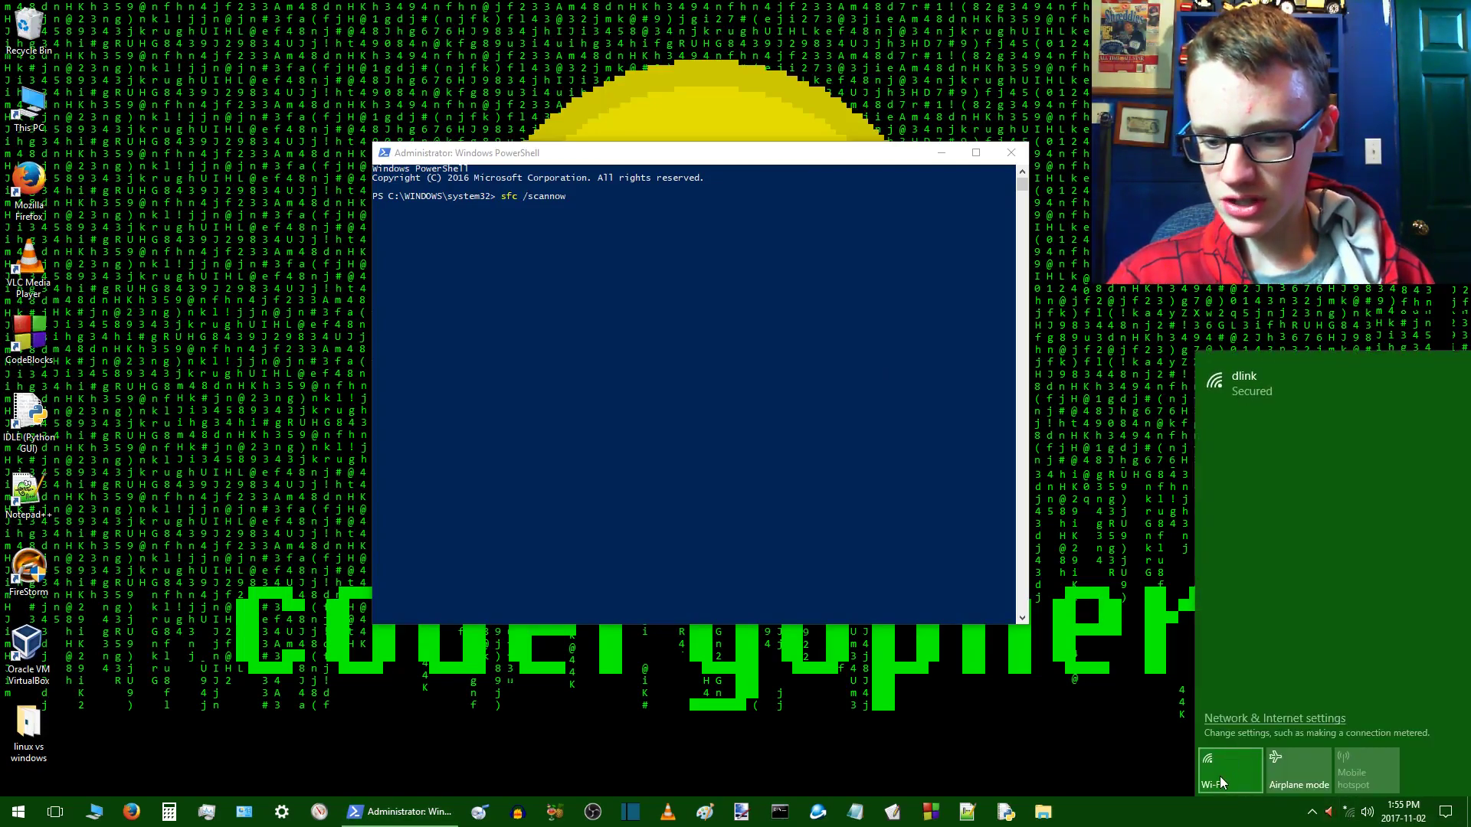
{"action": "left_click", "coordinate": [1229, 769]}
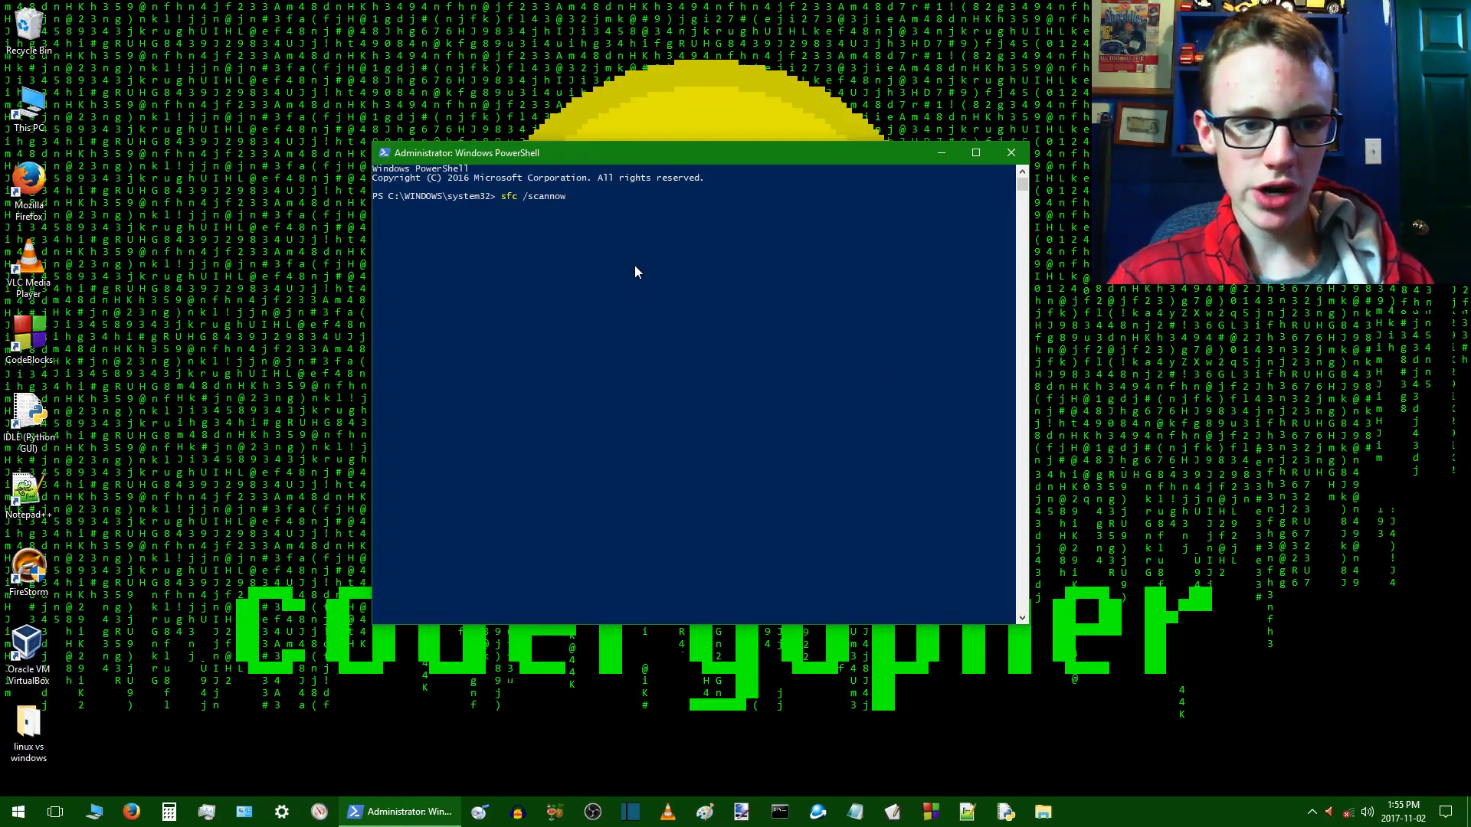
{"action": "left_click", "coordinate": [17, 811]}
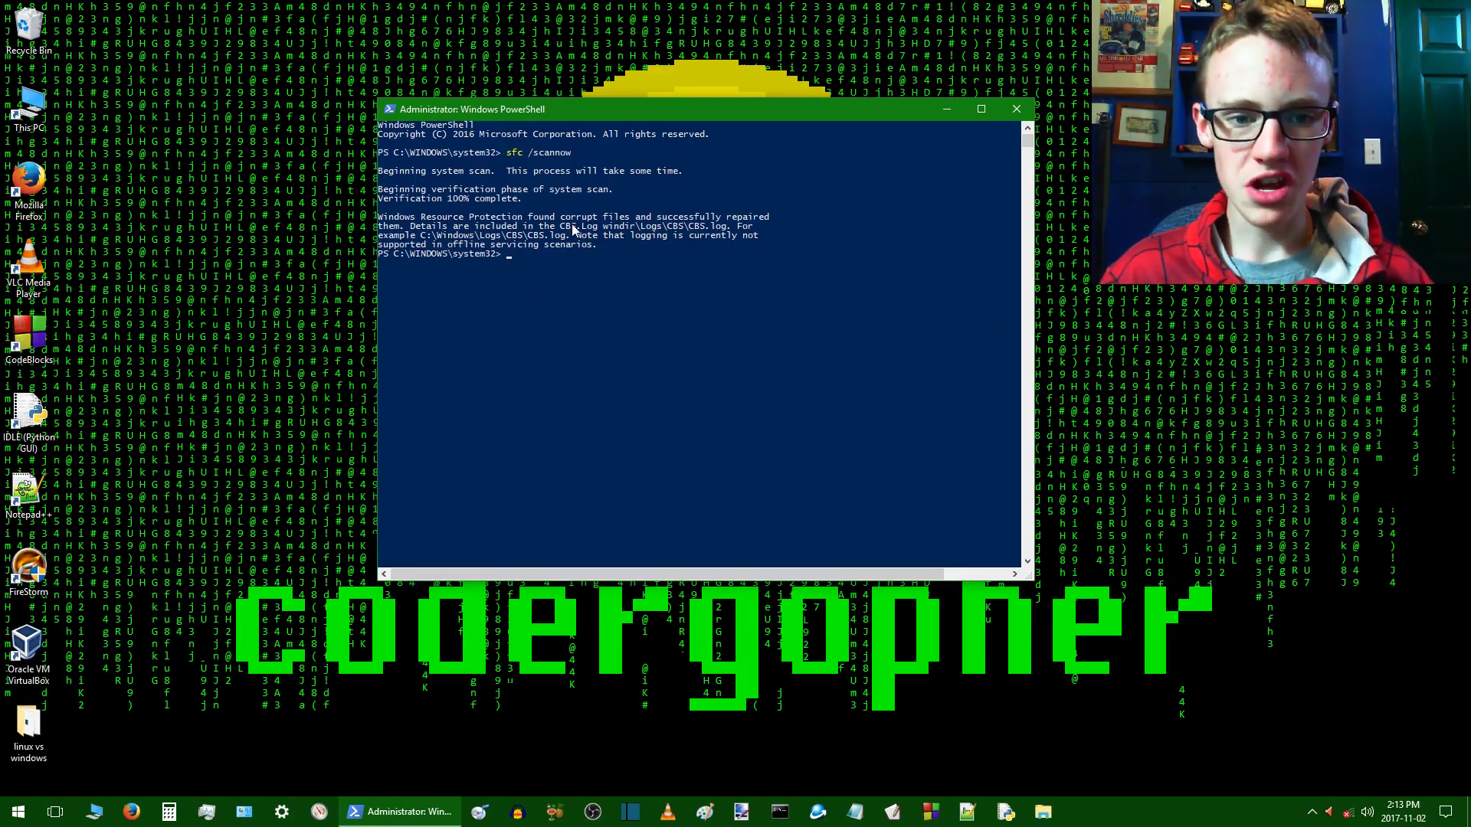
{"action": "mouse_move", "coordinate": [708, 293]}
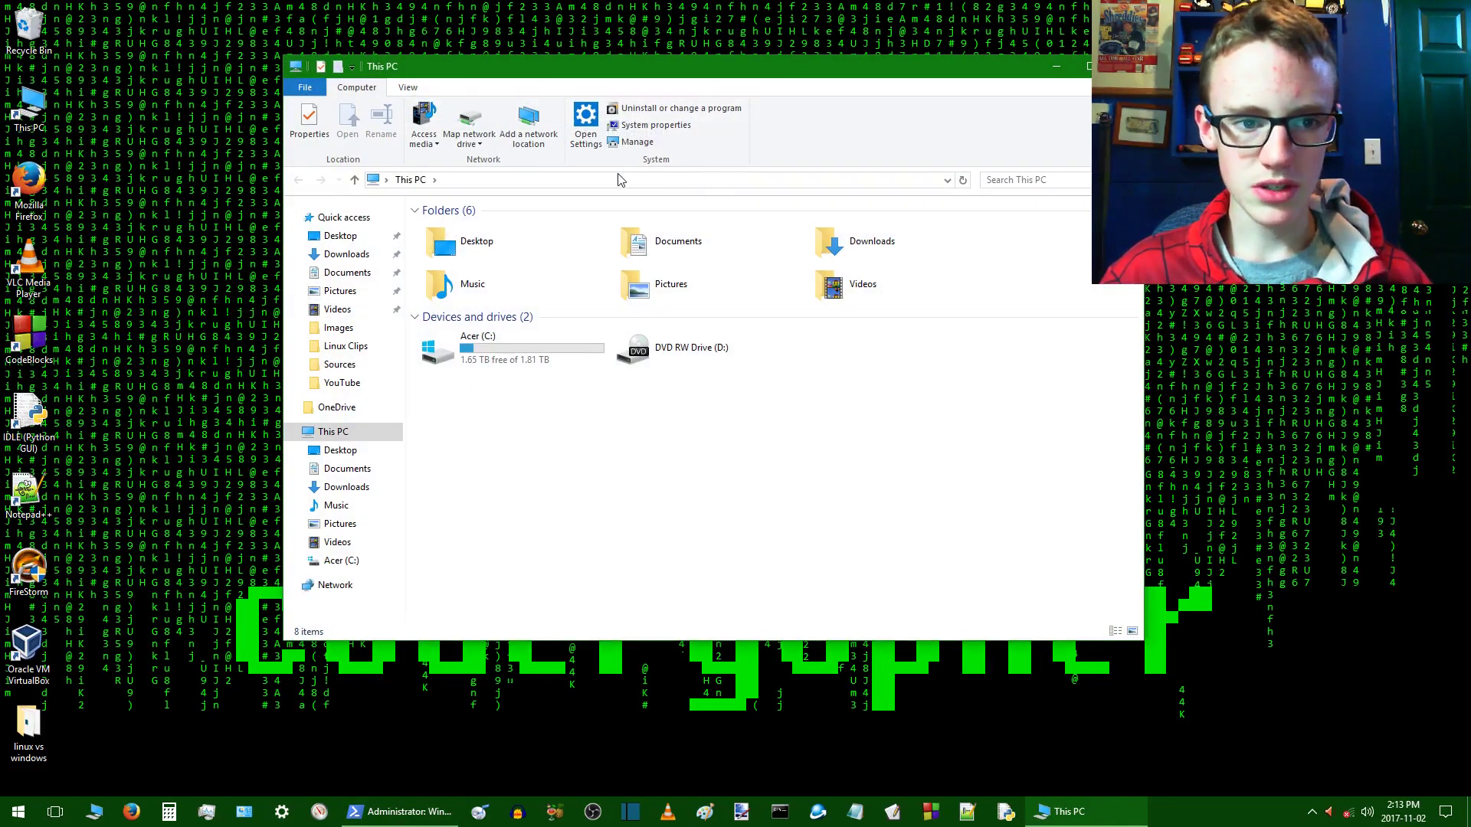
- Open C:\Windows\Logs\CBS\CBS.log in Notepad to review the repaired Cortana entries
{"action": "type", "text": "C:\\Windows\\Logs\\CBS\\CBS.log"}
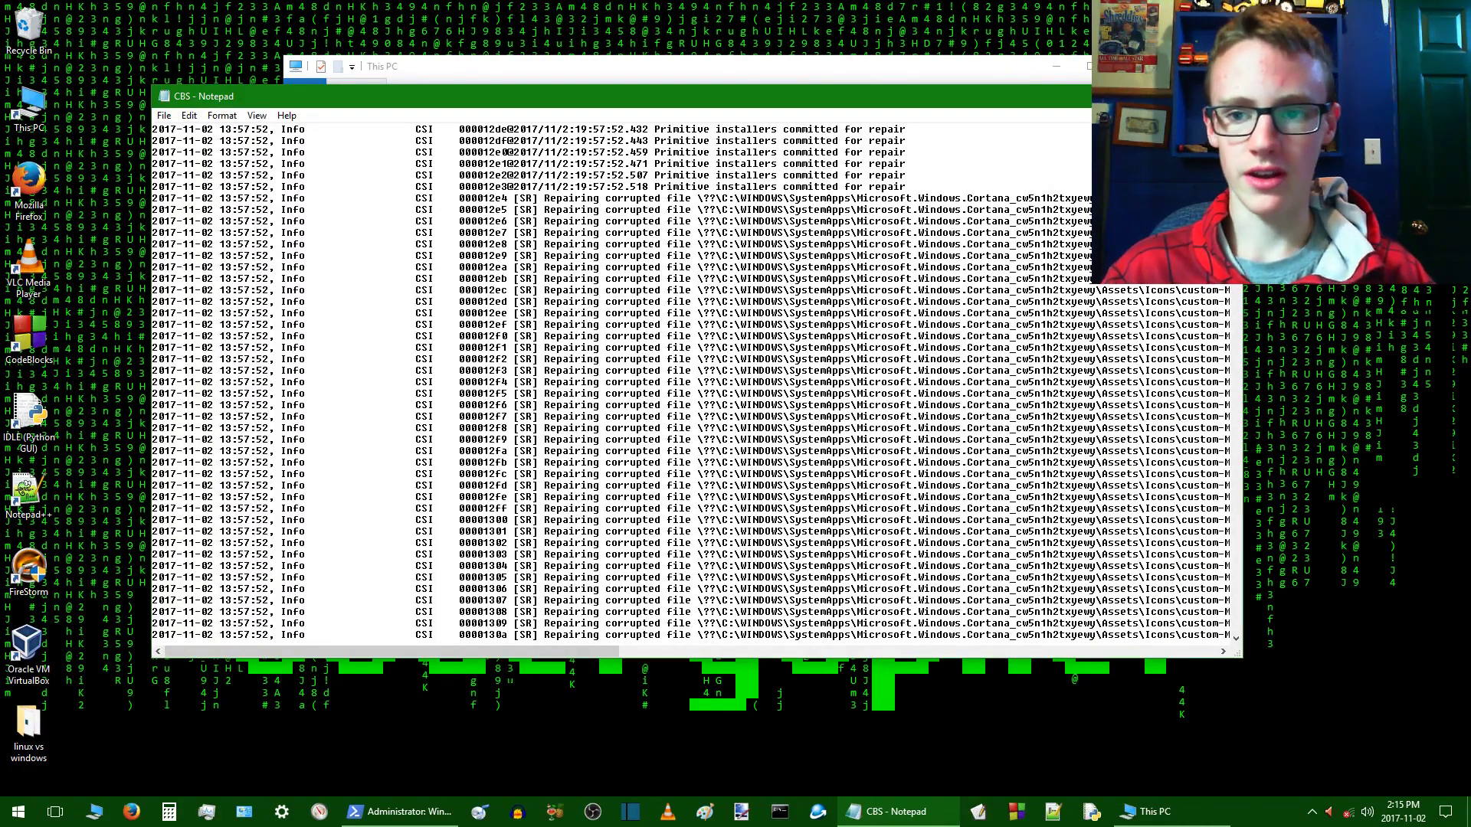
- Close the CBS log in Notepad and bring Task Manager back to view running processes
{"action": "left_click", "coordinate": [1149, 811]}
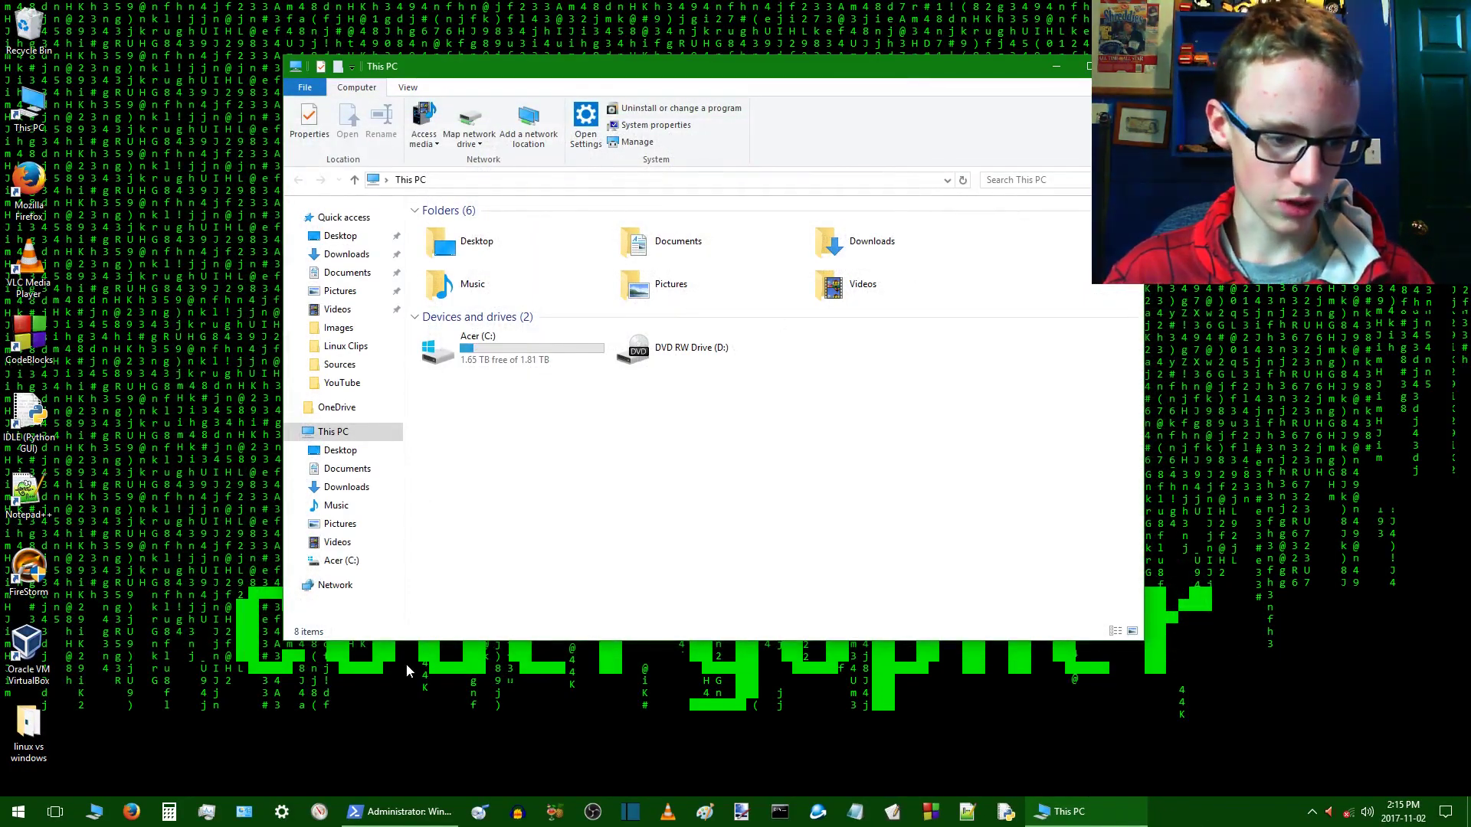
{"action": "left_click", "coordinate": [17, 812]}
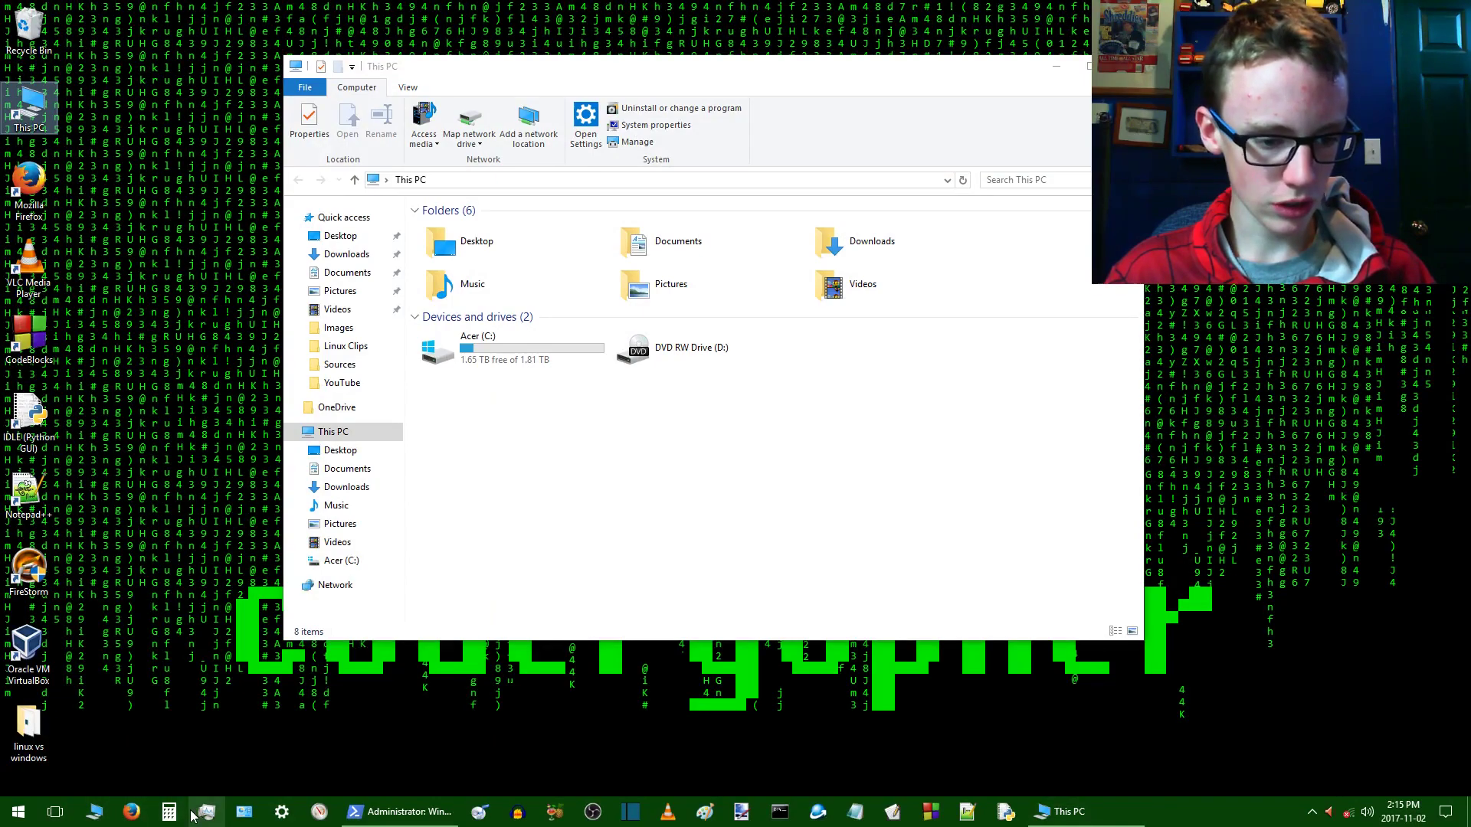
{"action": "left_click", "coordinate": [203, 811]}
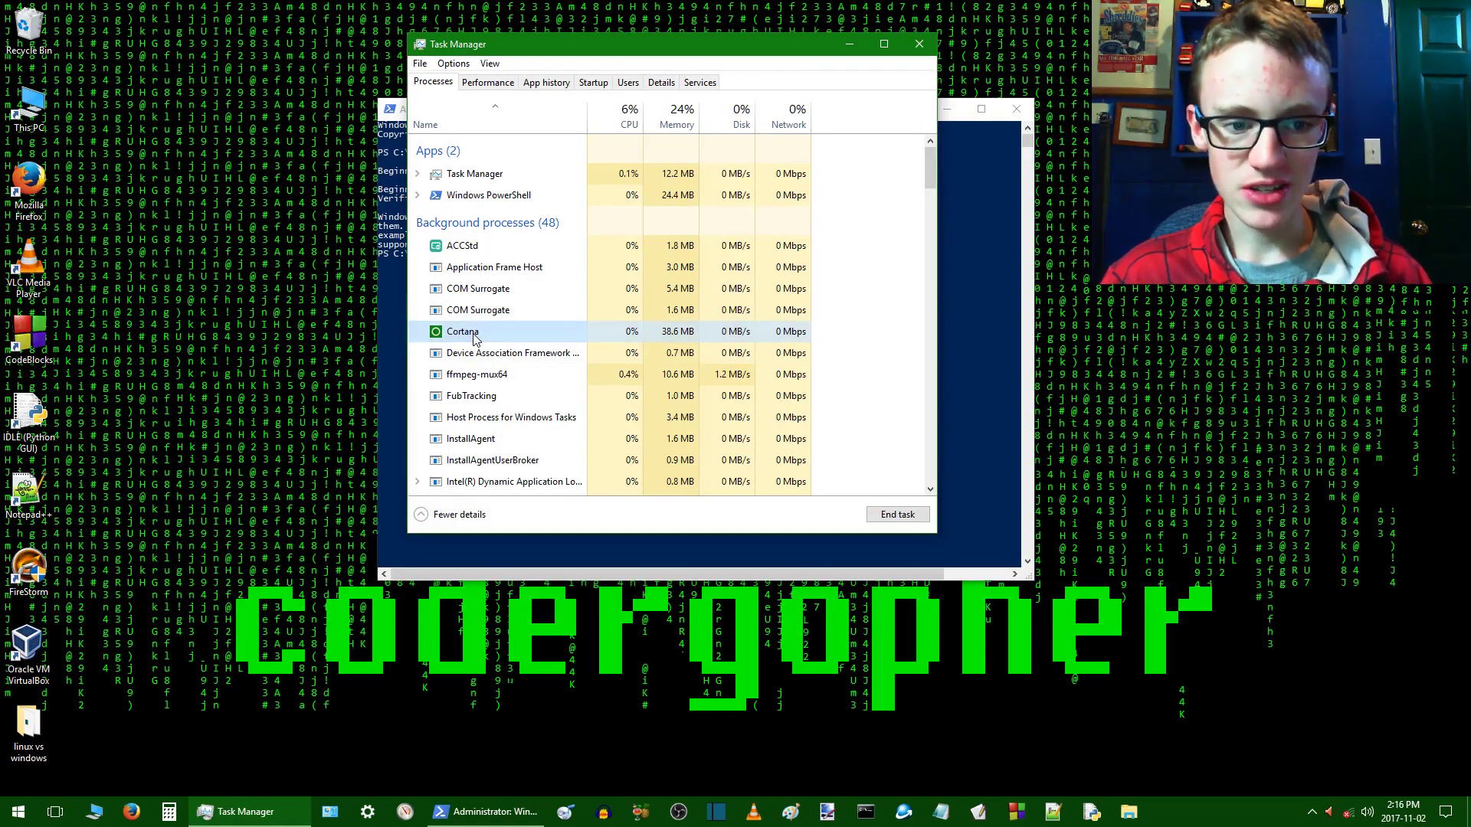
- Open Cortana's file location and rename the Microsoft.Windows.Cortana_cw5n1h-0.9 folder
{"action": "right_click", "coordinate": [462, 331]}
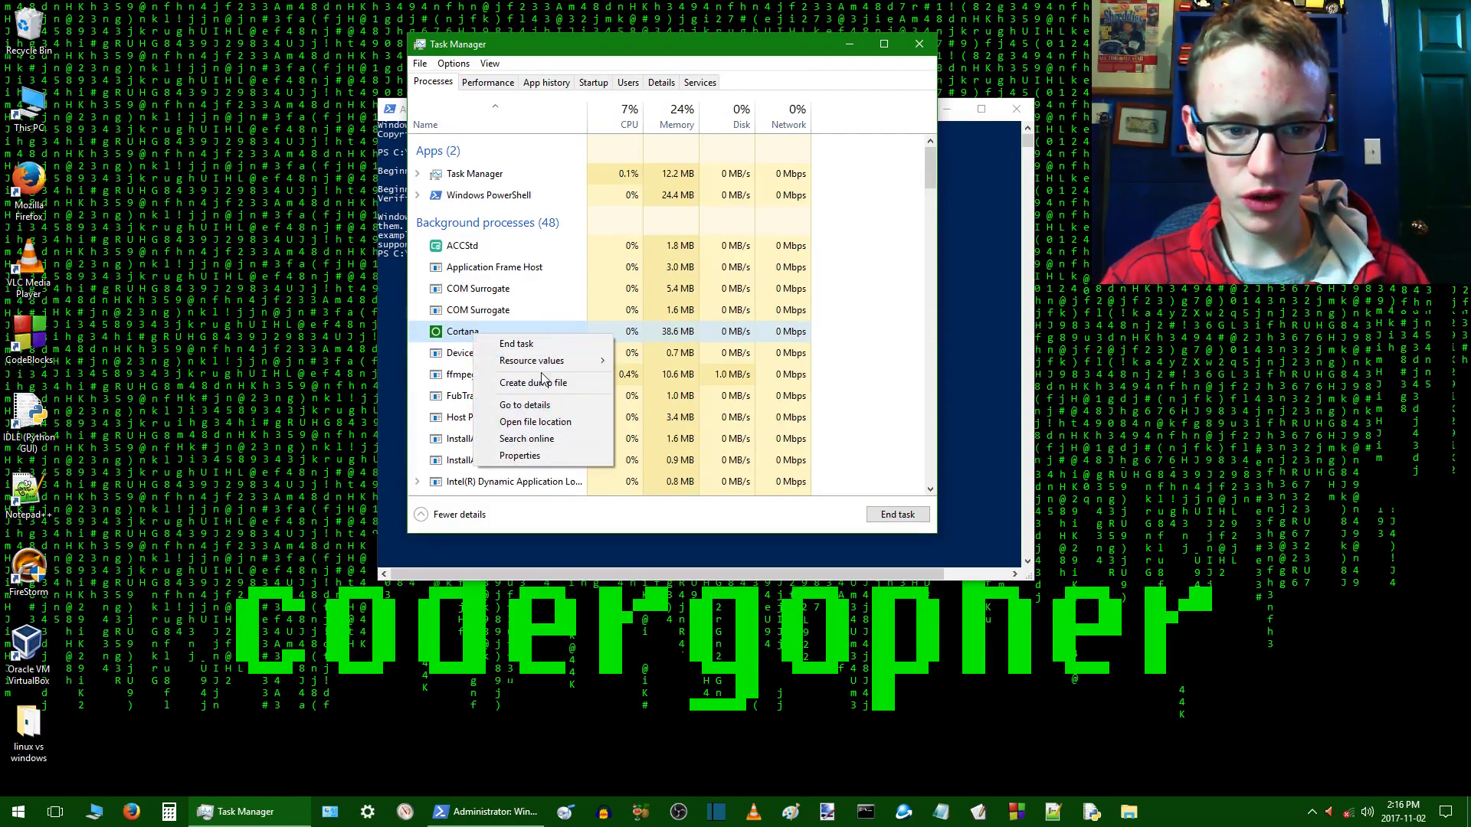
{"action": "left_click", "coordinate": [535, 422]}
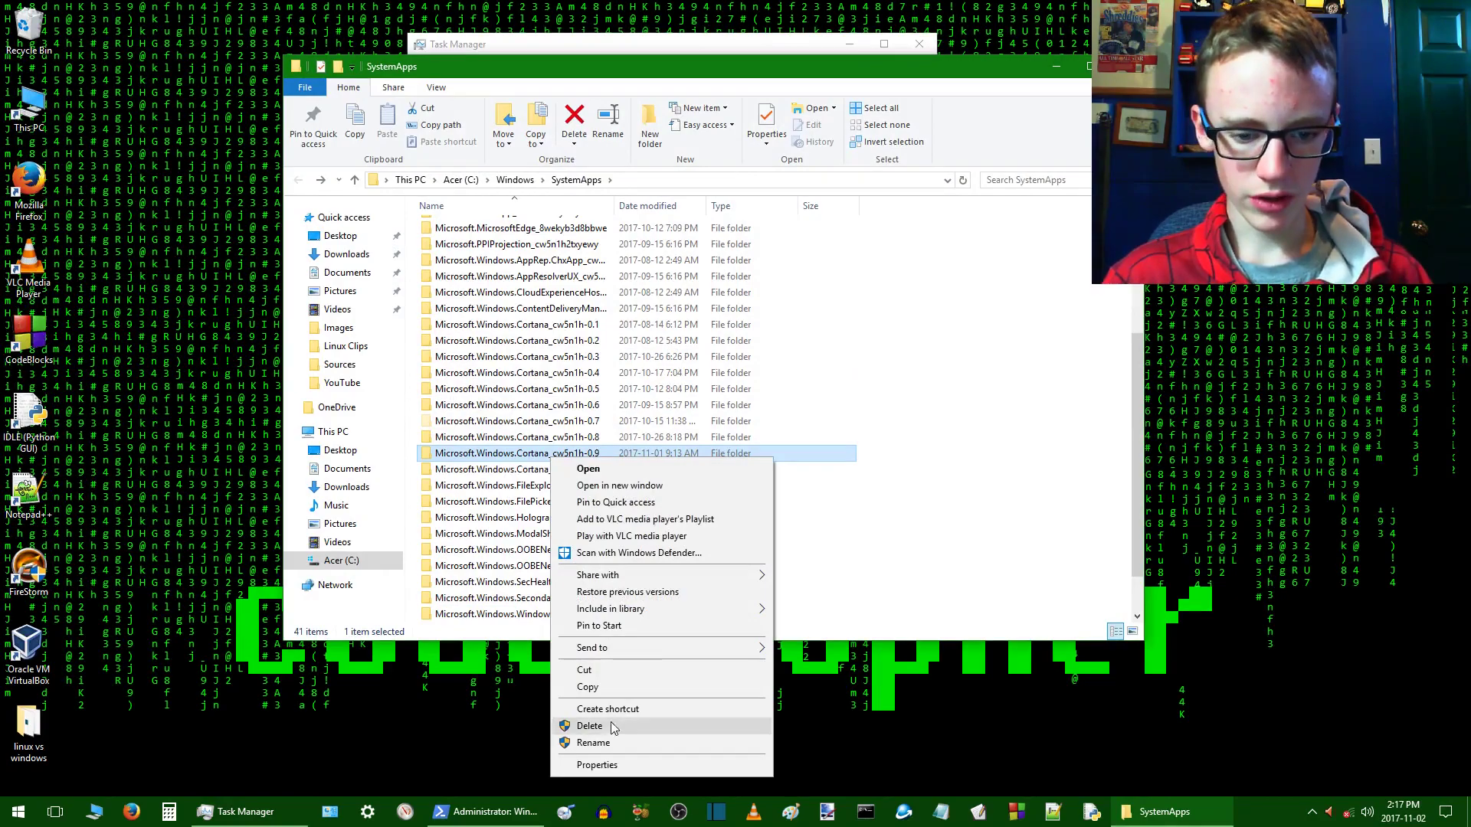
{"action": "left_click", "coordinate": [593, 742]}
{"action": "type", "text": "2txyewy"}
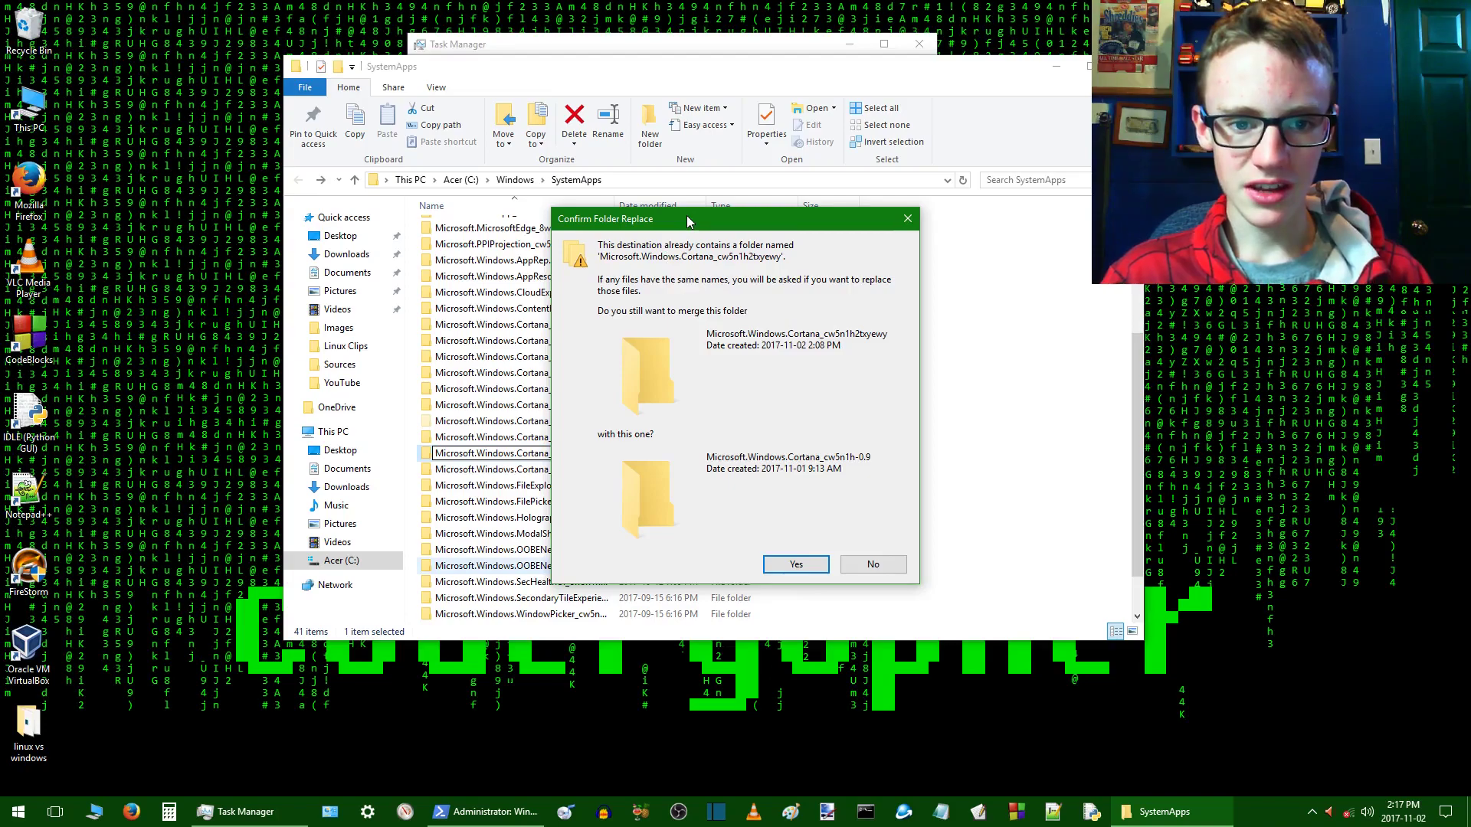
- Accept merging the two Cortana folders, then cancel after TrustedInstaller denies access
{"action": "left_click_drag", "start_coordinate": [688, 218], "coordinate": [687, 180]}
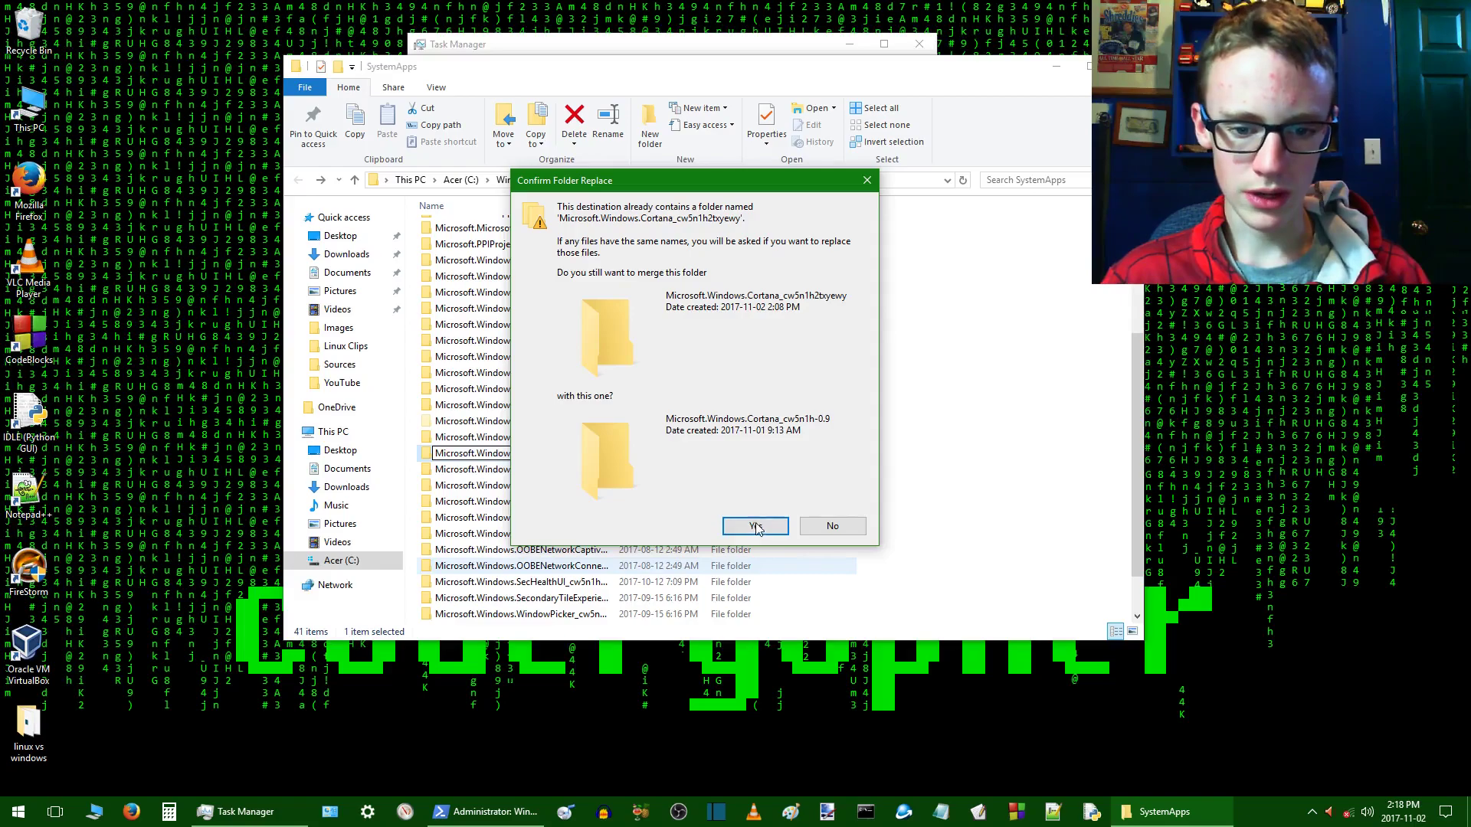
{"action": "left_click", "coordinate": [755, 525]}
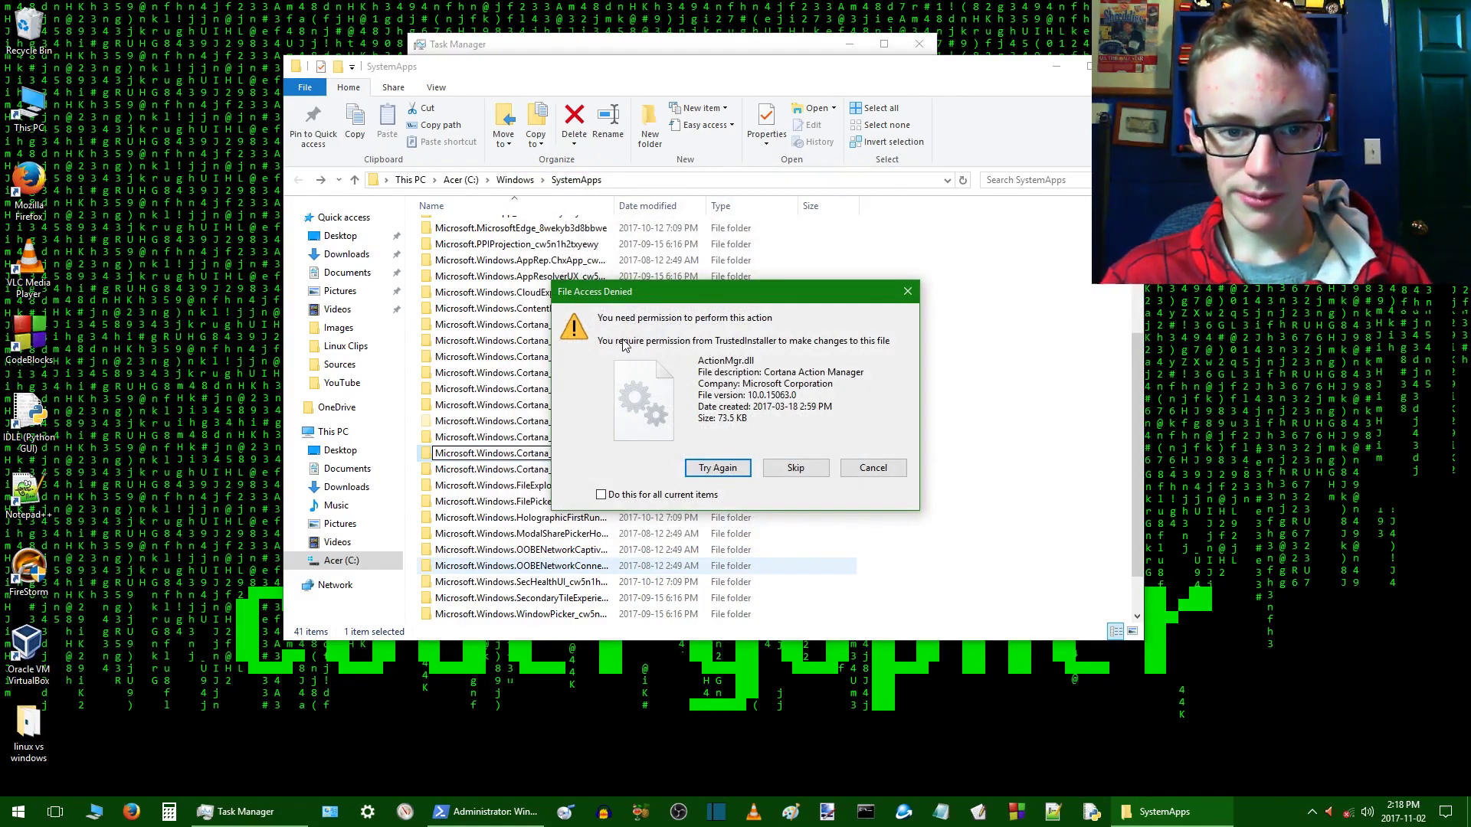
{"action": "mouse_move", "coordinate": [636, 364]}
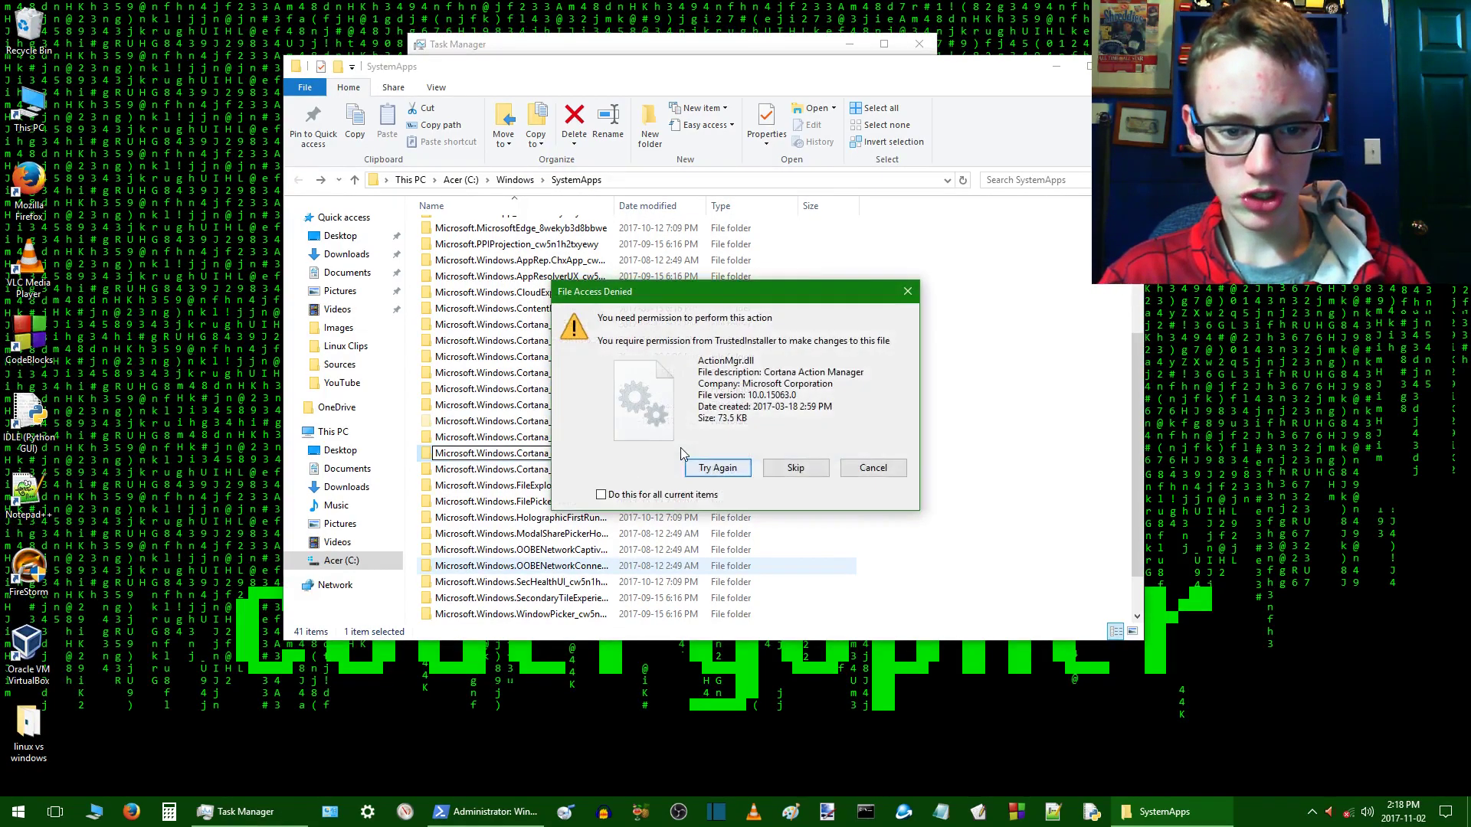
{"action": "left_click", "coordinate": [601, 494]}
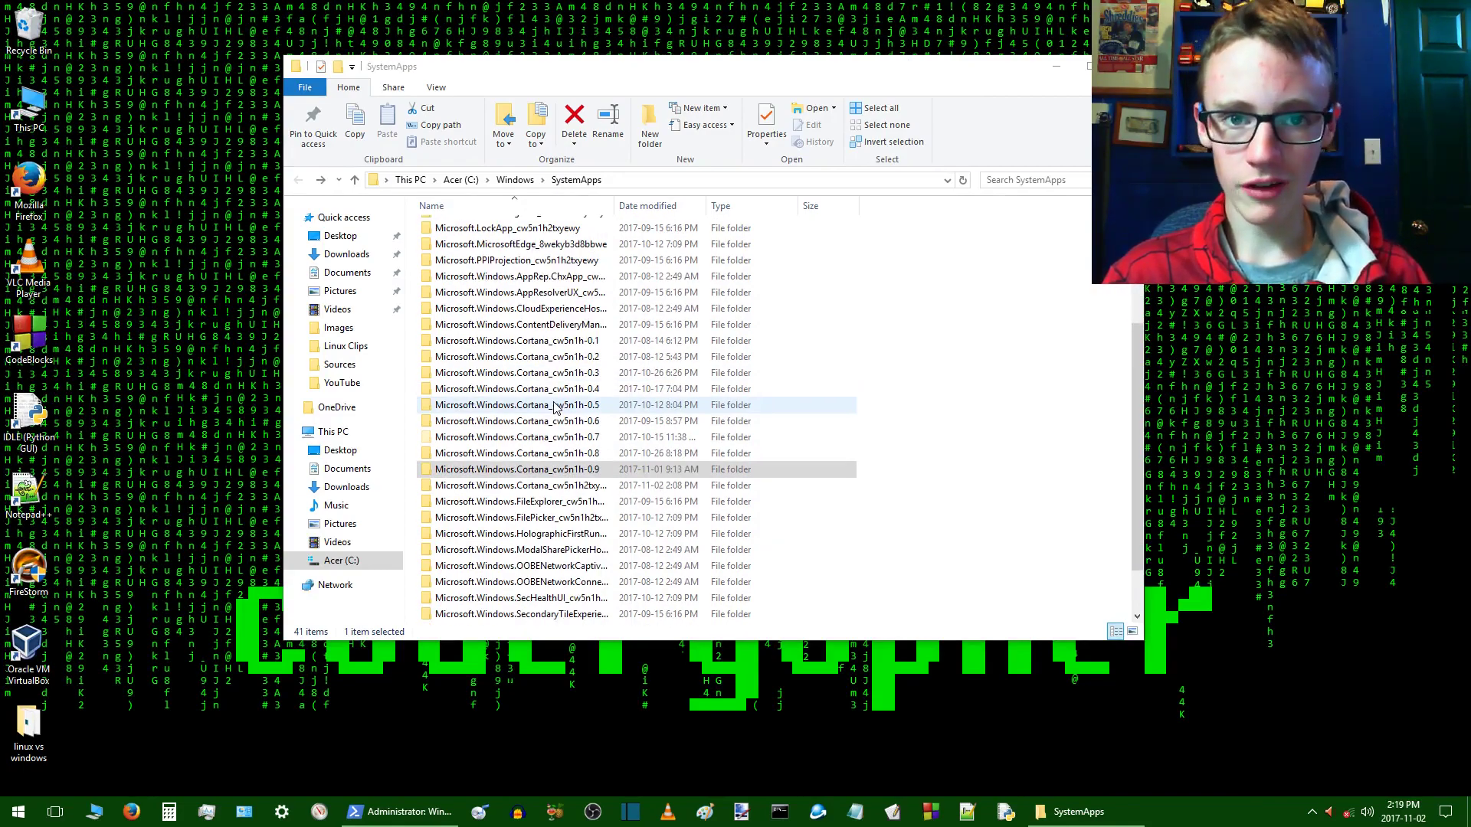
{"action": "mouse_move", "coordinate": [492, 350]}
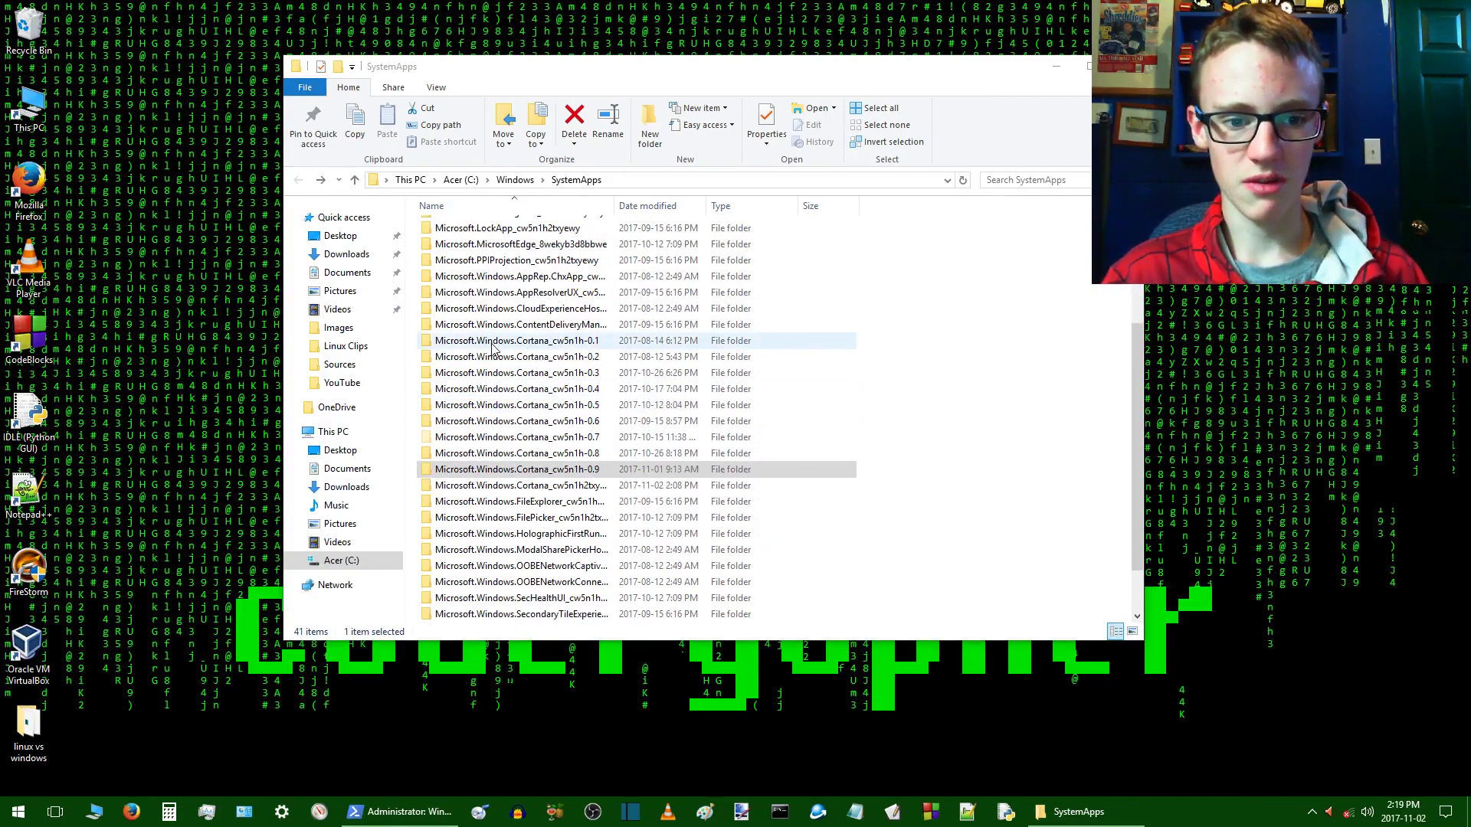
- Try deleting the Cortana_cw5n1h-0.1 folder and cancel the Folder Access Denied warning
{"action": "left_click", "coordinate": [515, 340]}
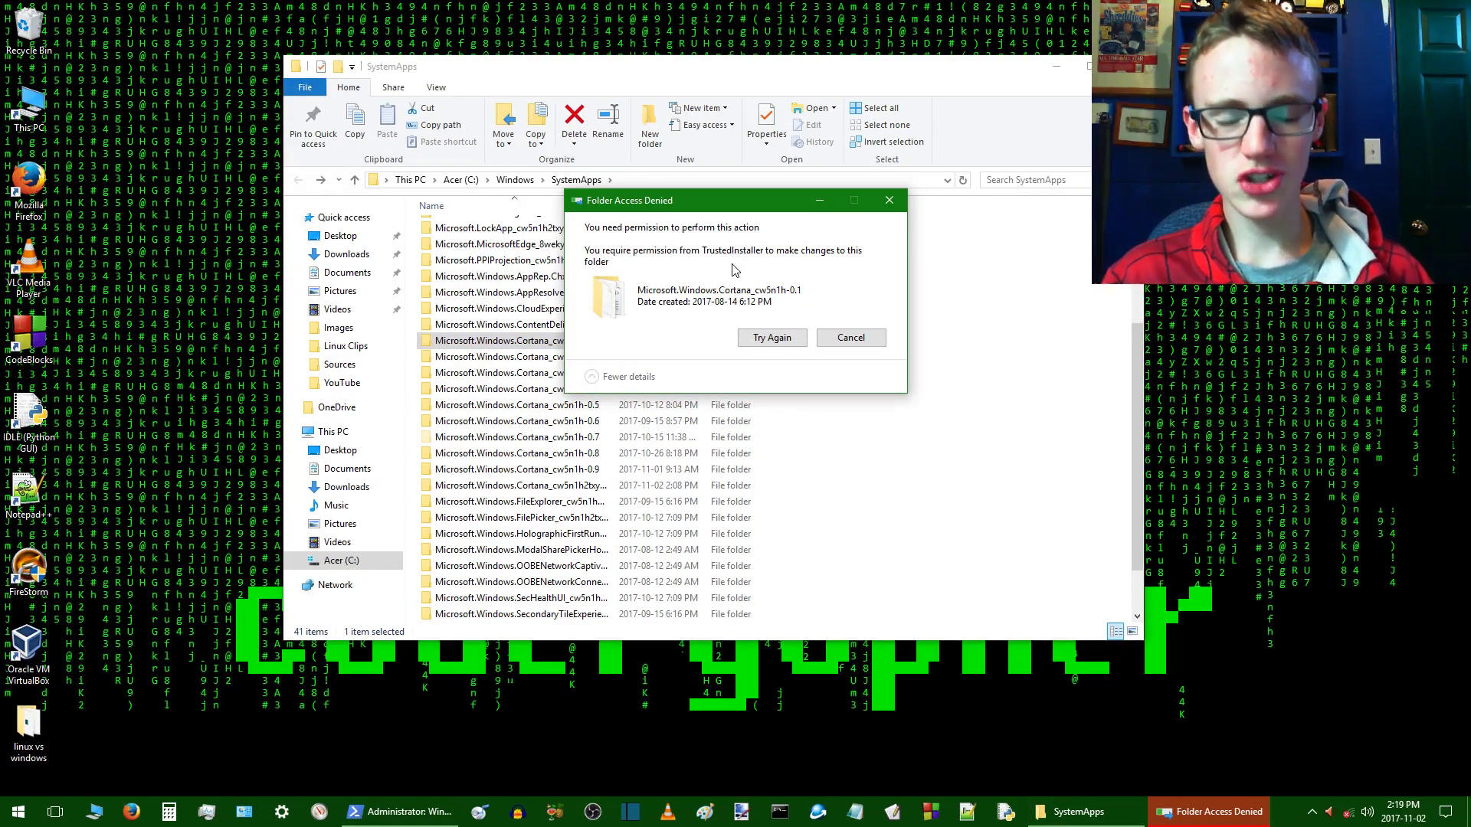
{"action": "left_click", "coordinate": [849, 337]}
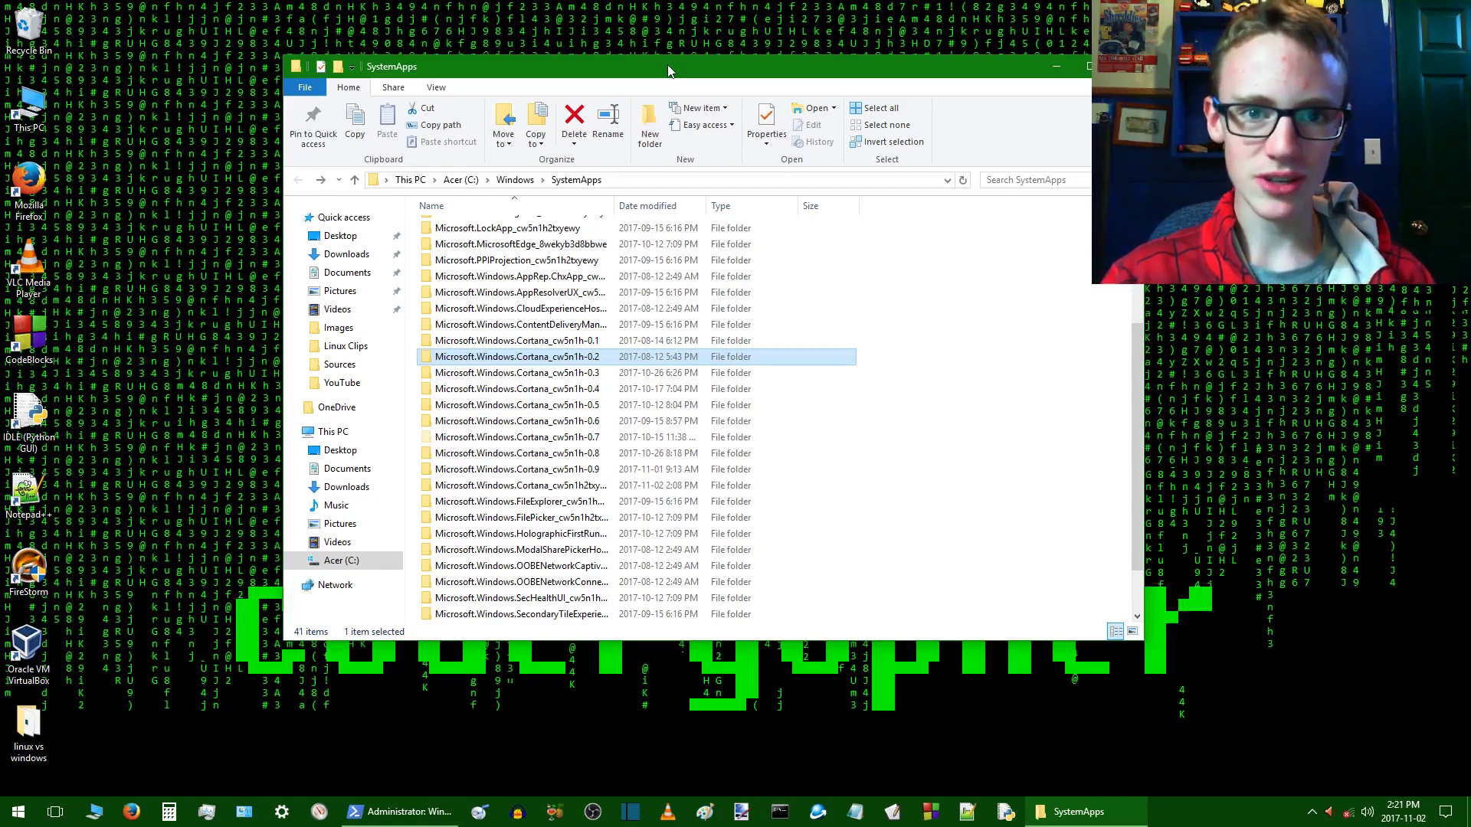
{"action": "mouse_move", "coordinate": [589, 220]}
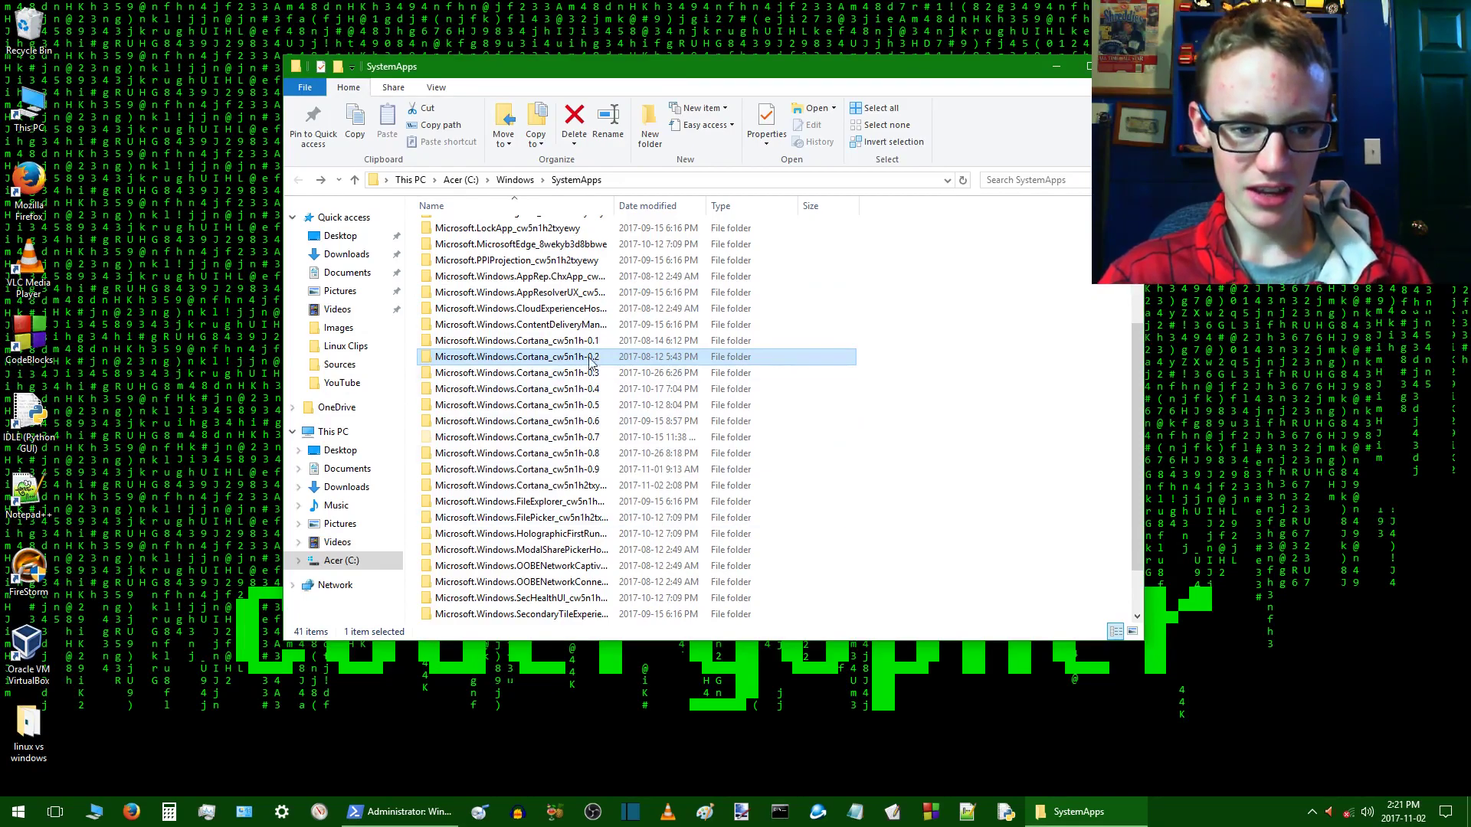
{"action": "mouse_move", "coordinate": [553, 422]}
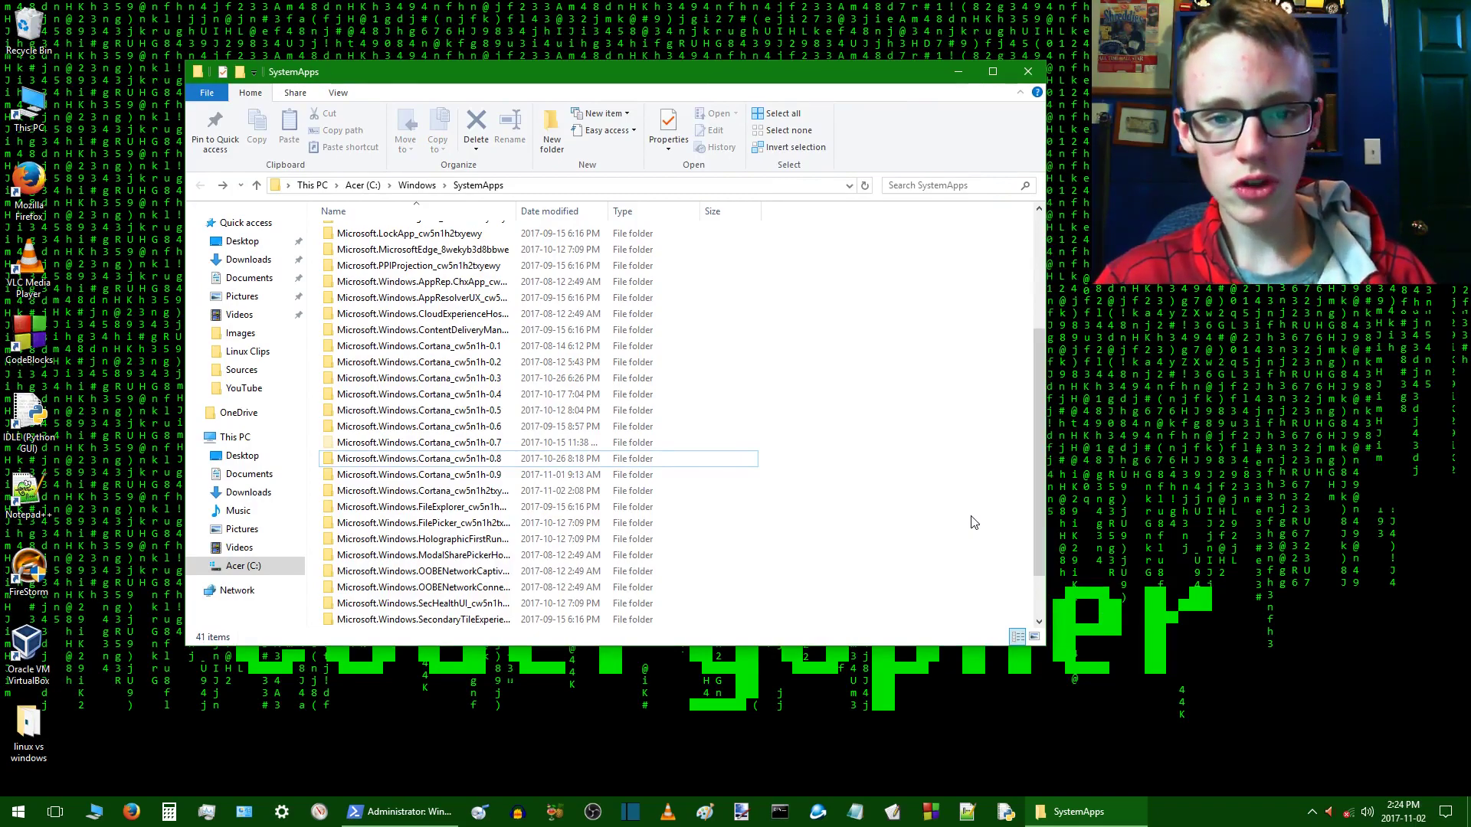
{"action": "mouse_move", "coordinate": [985, 489]}
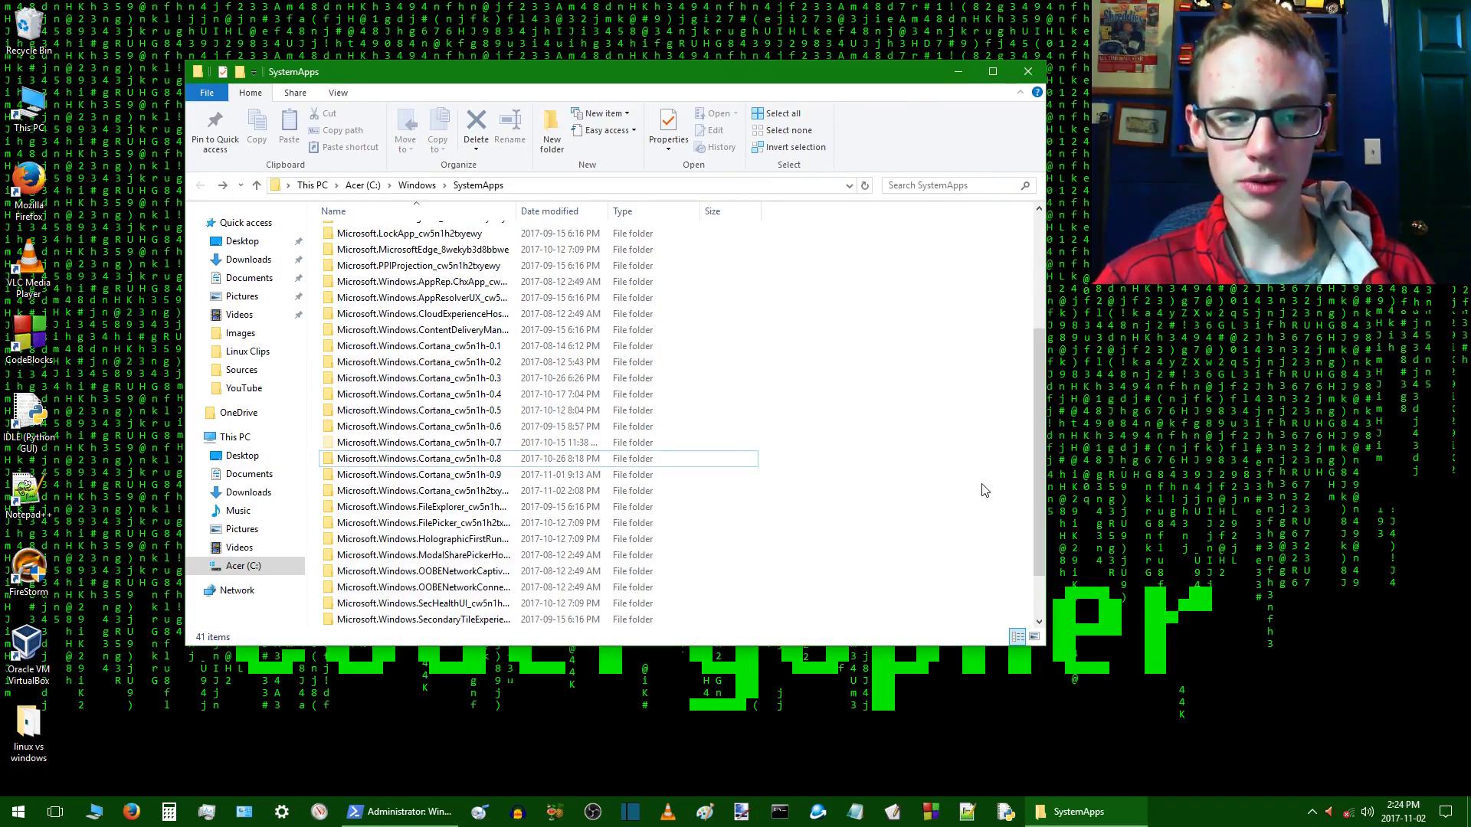
{"action": "mouse_move", "coordinate": [903, 444]}
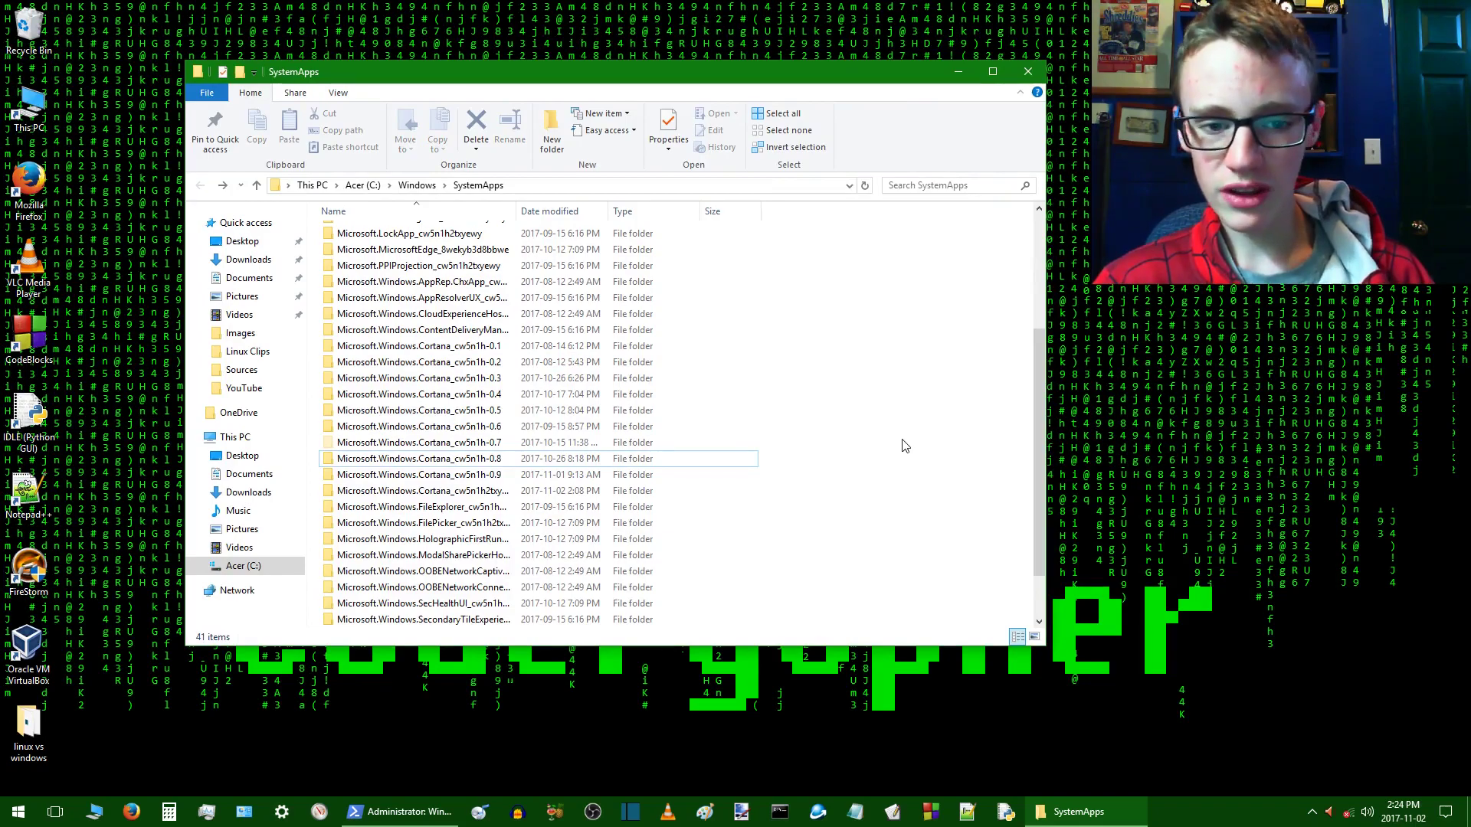